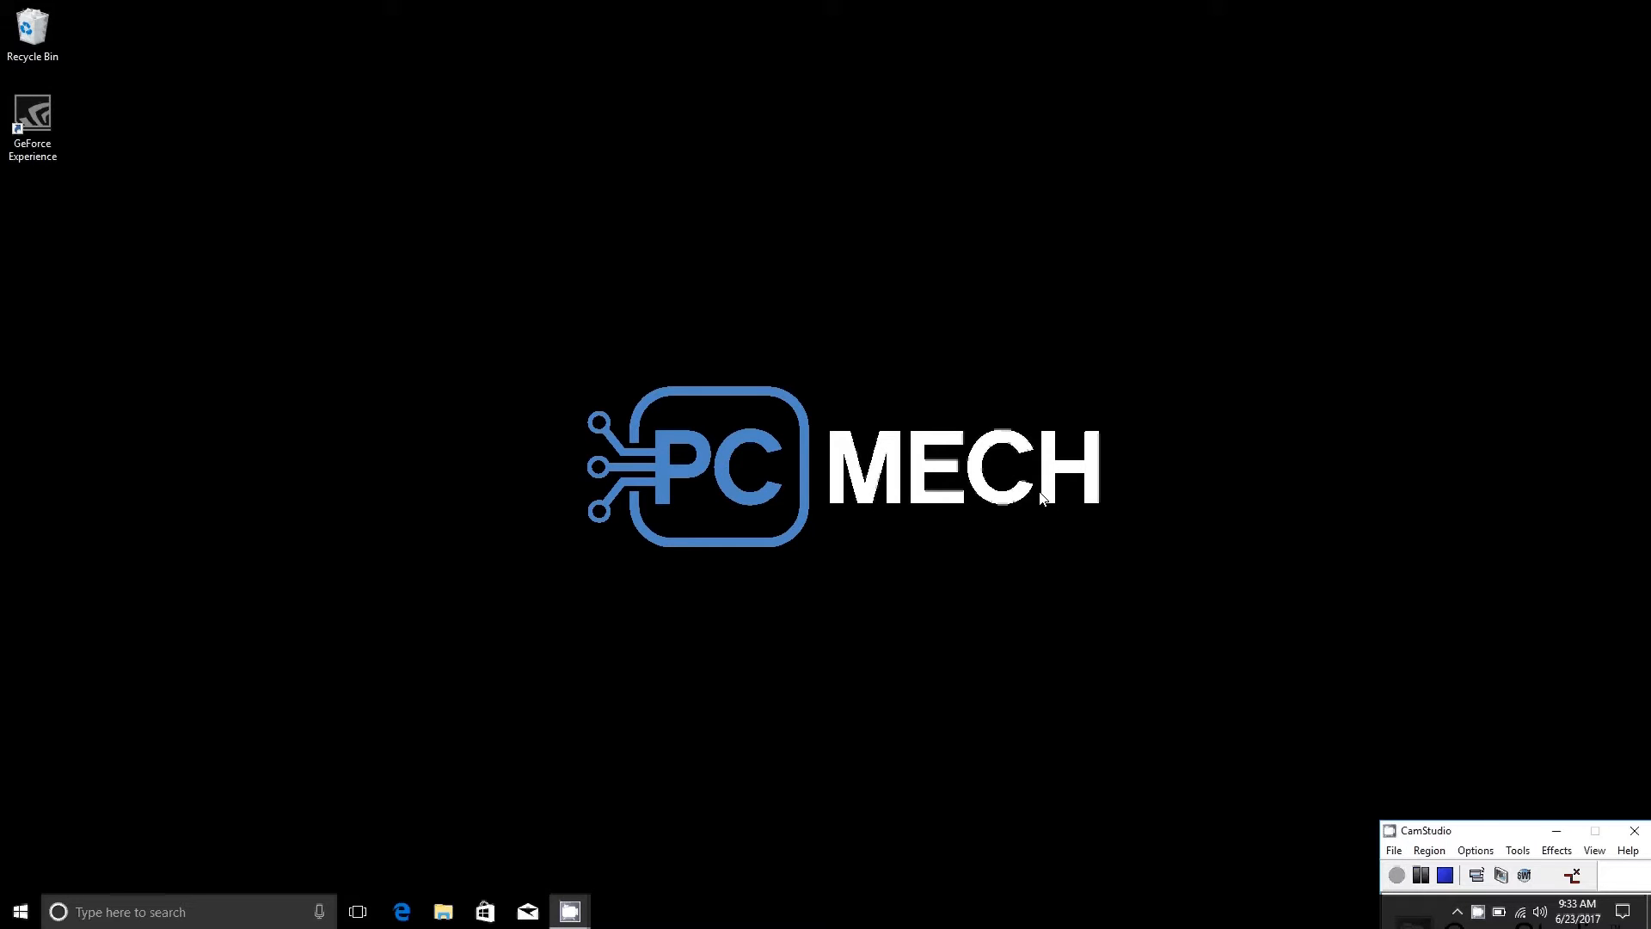
{"action": "mouse_move", "coordinate": [888, 421]}
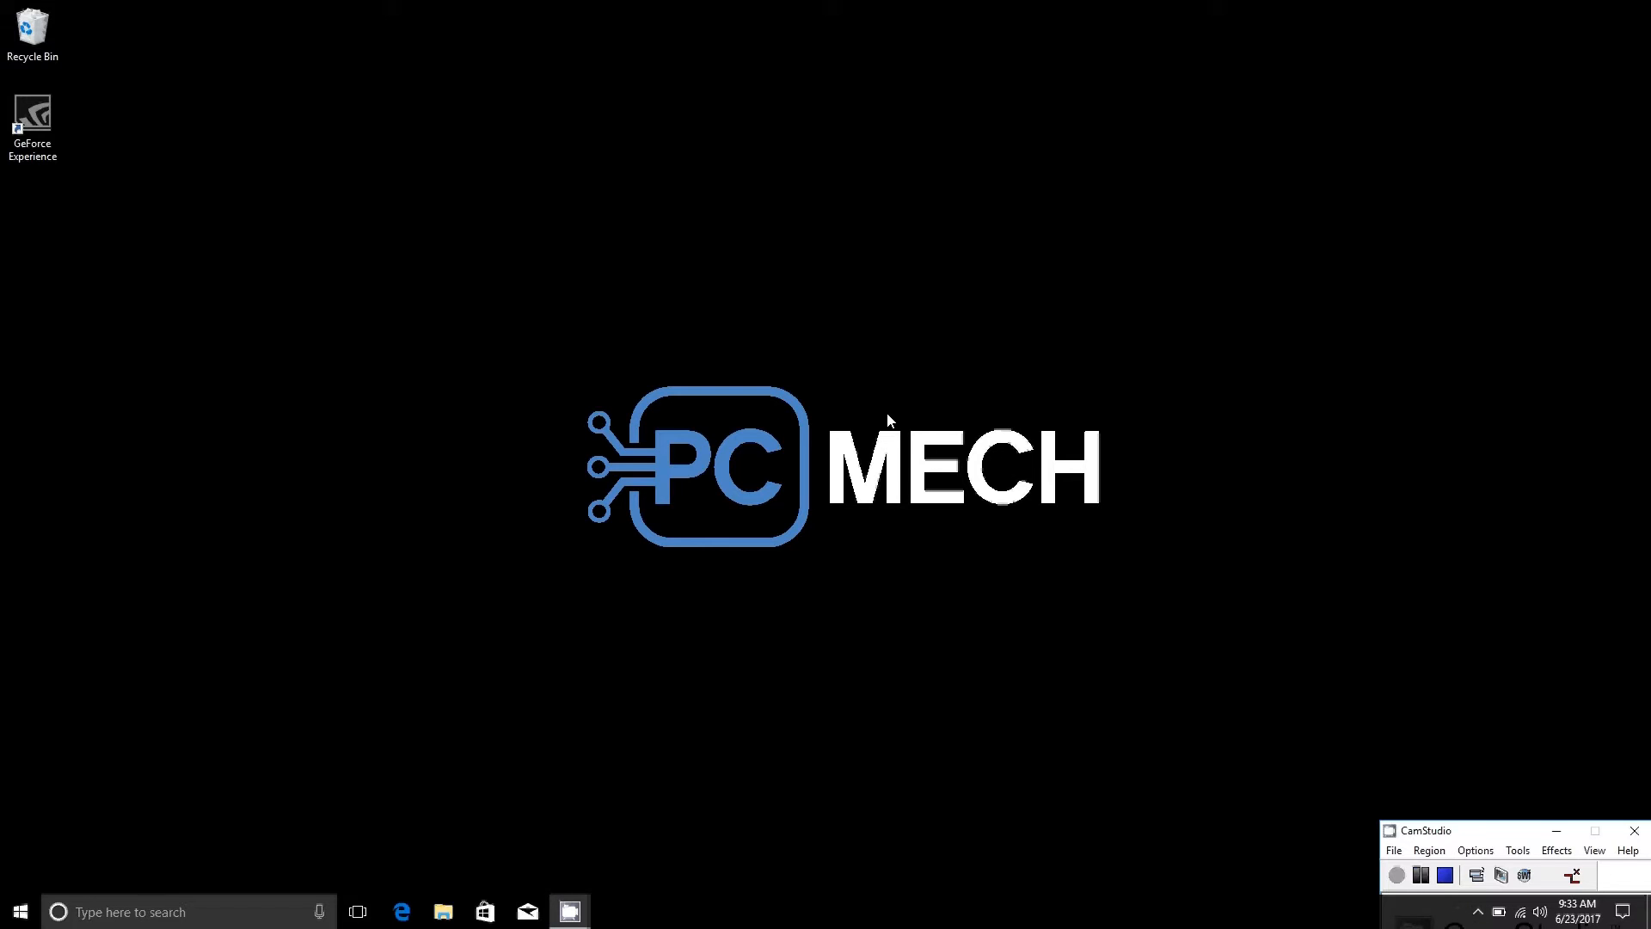
{"action": "mouse_move", "coordinate": [982, 371]}
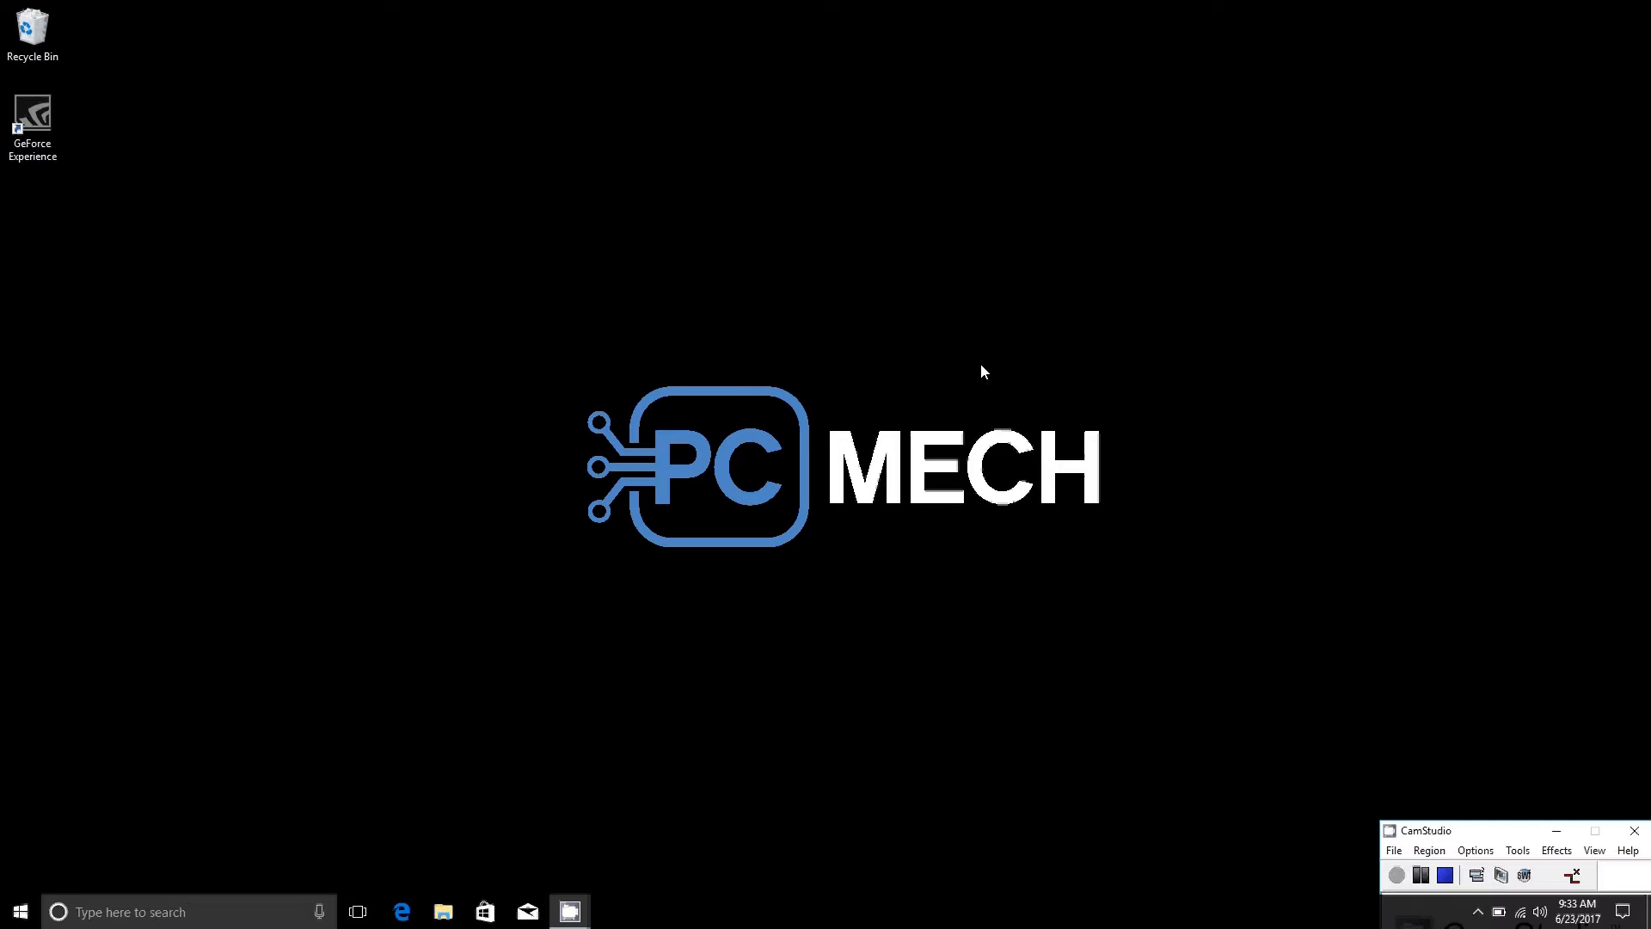
{"action": "mouse_move", "coordinate": [725, 454]}
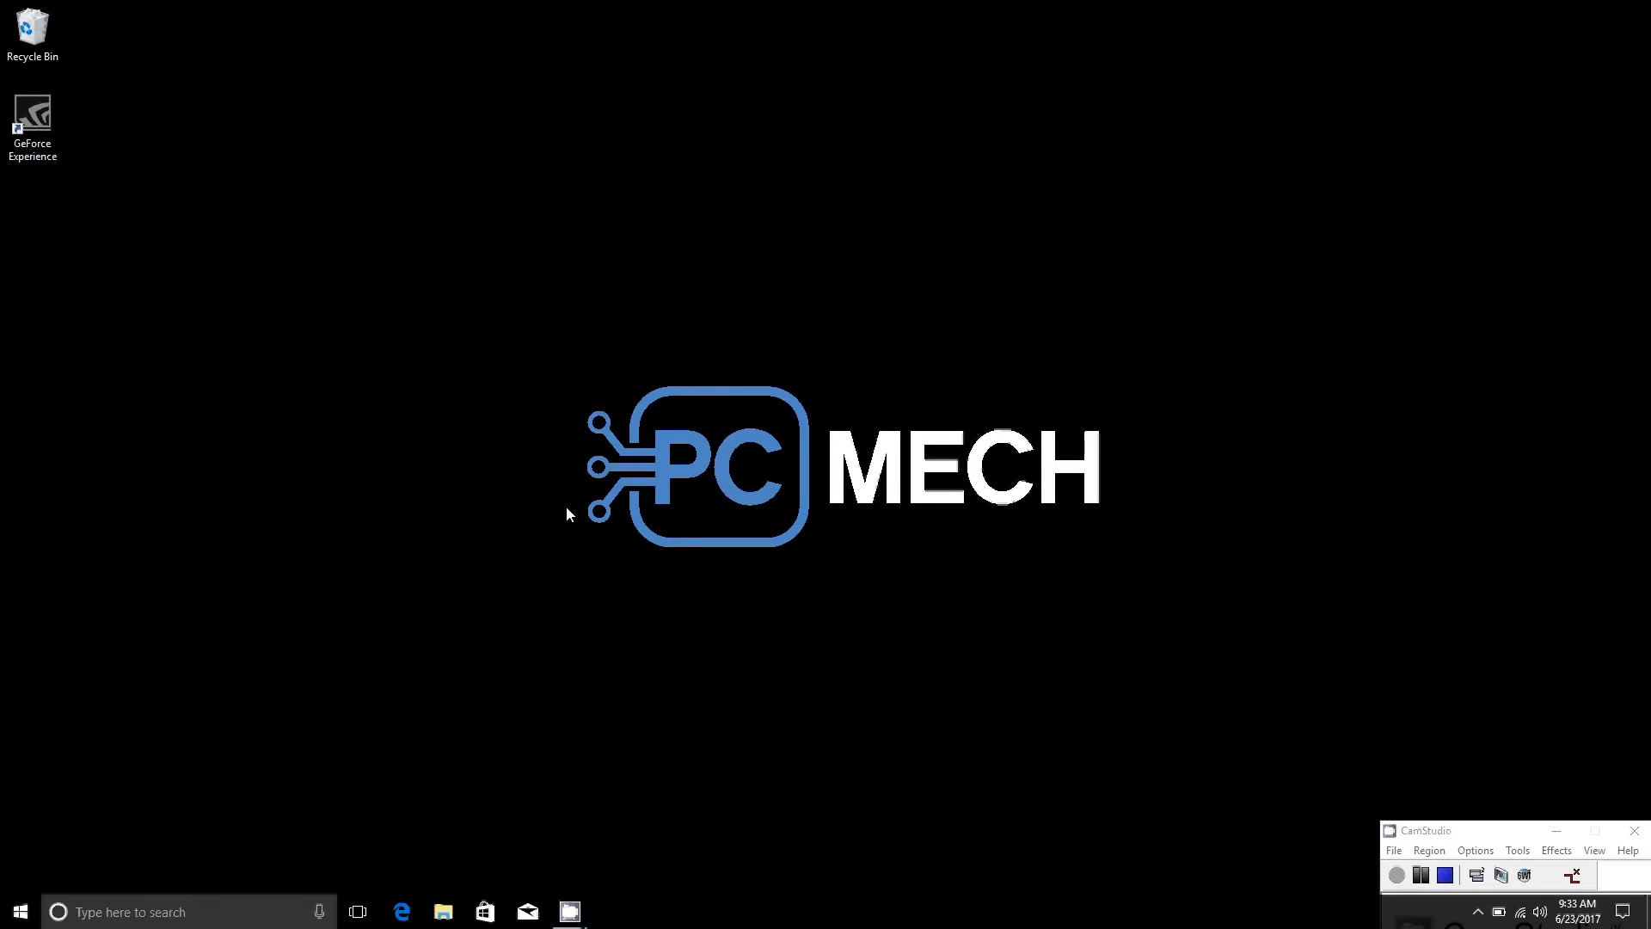
- Show the Accounts 'Sync your settings' page with sync and all individual sync options on
{"action": "left_click", "coordinate": [19, 911]}
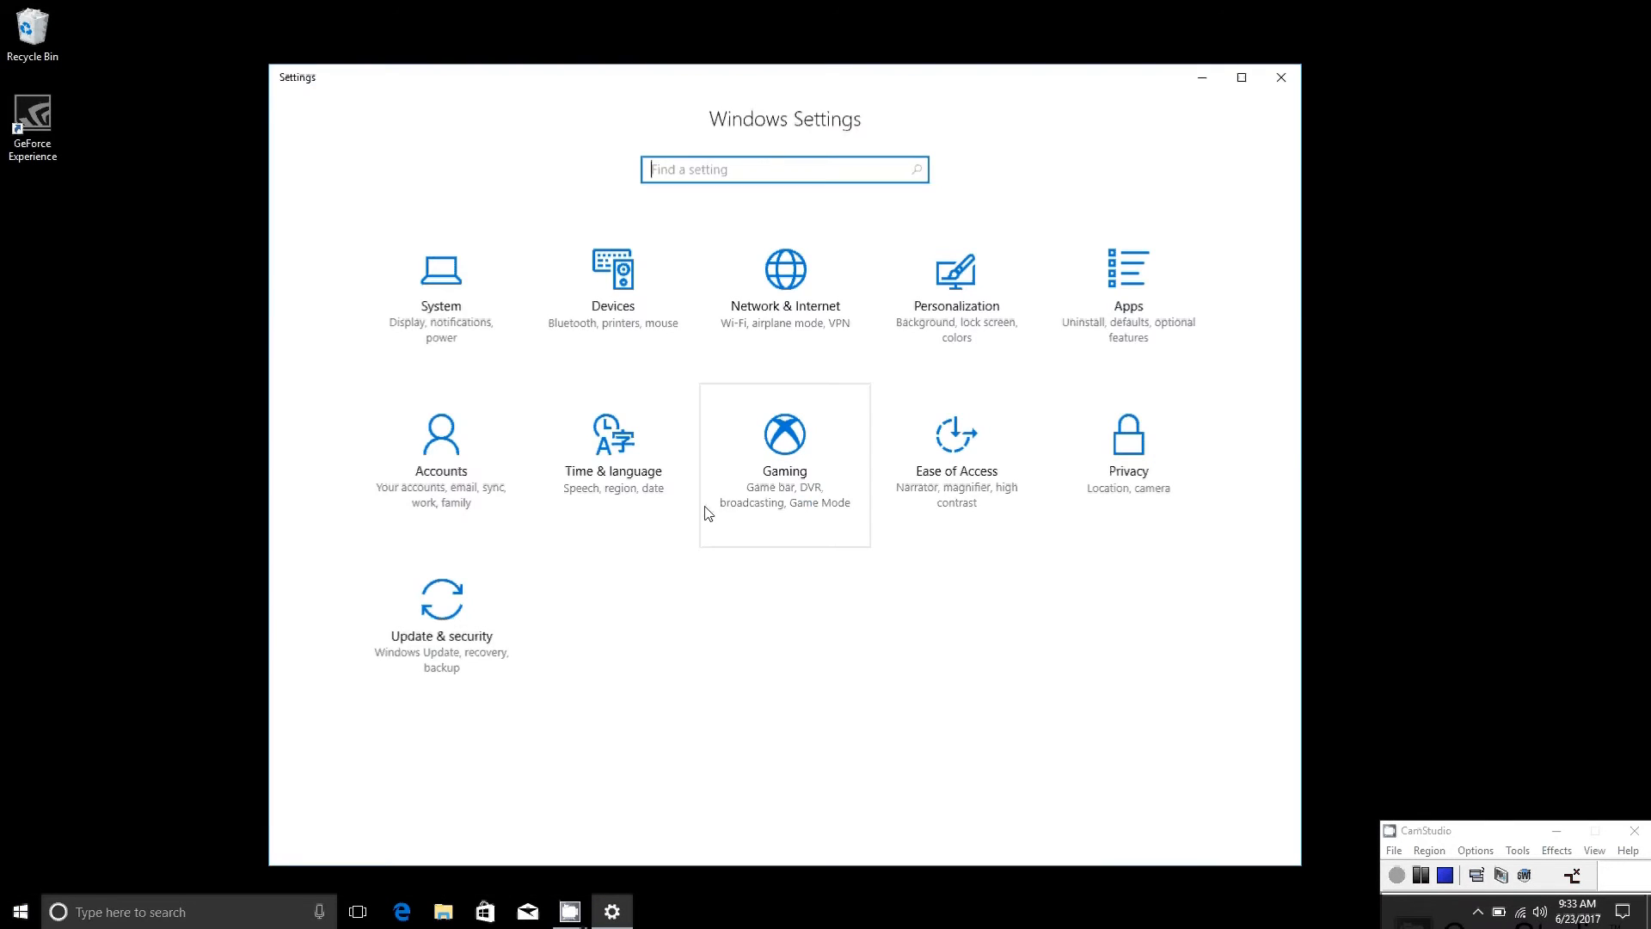
{"action": "left_click", "coordinate": [440, 431]}
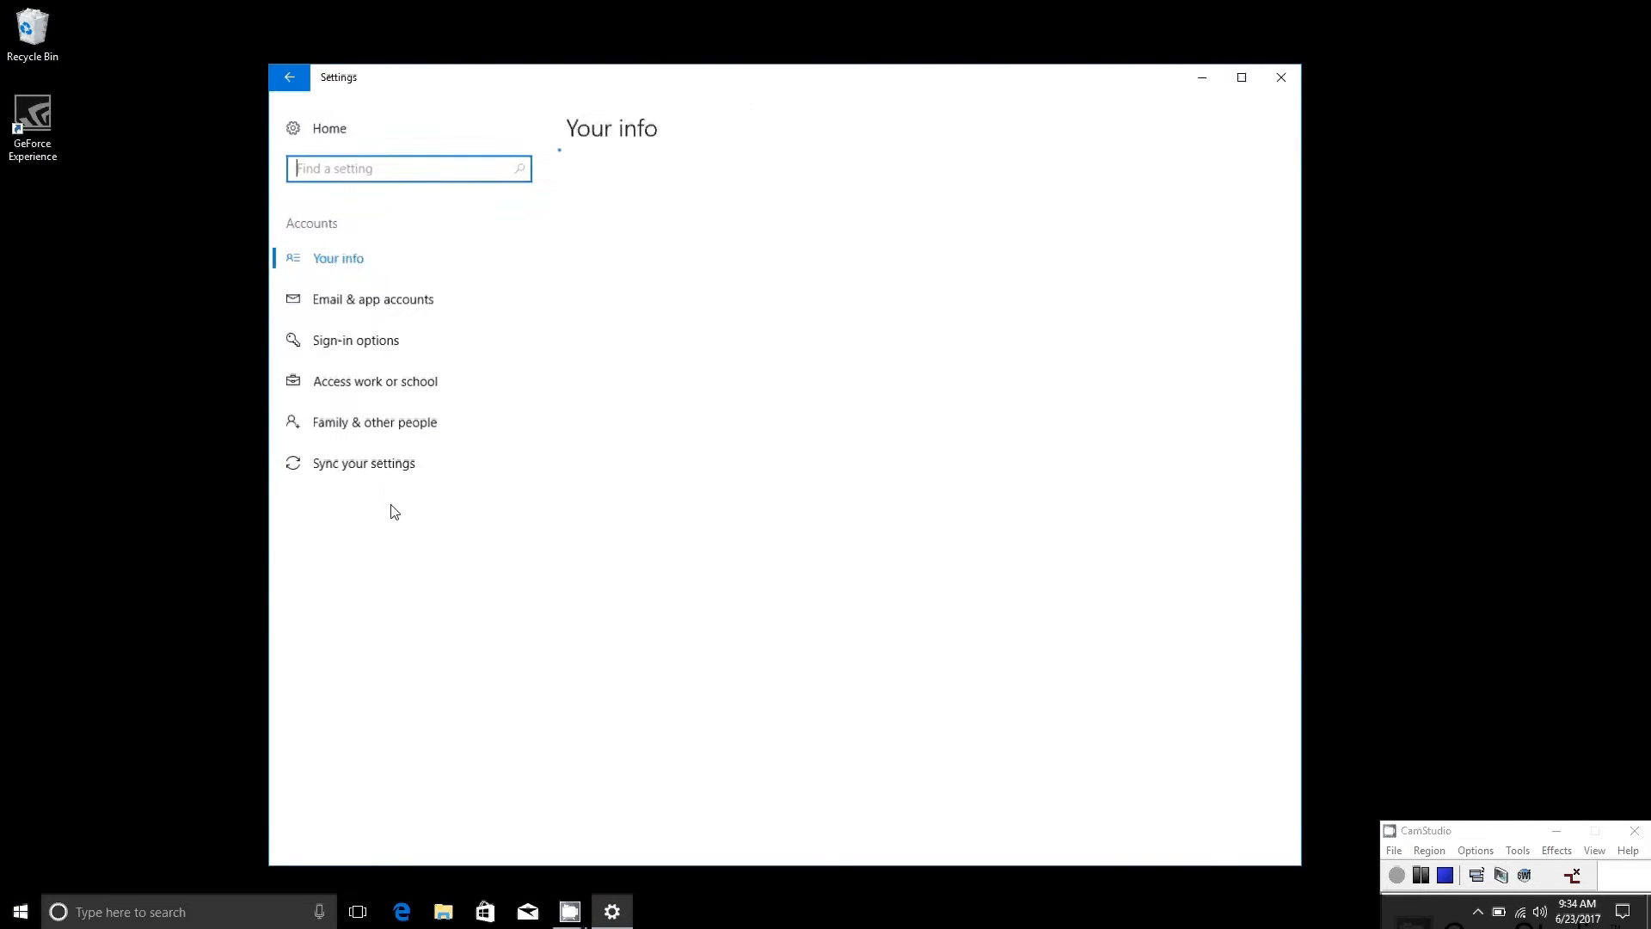
{"action": "left_click", "coordinate": [363, 463]}
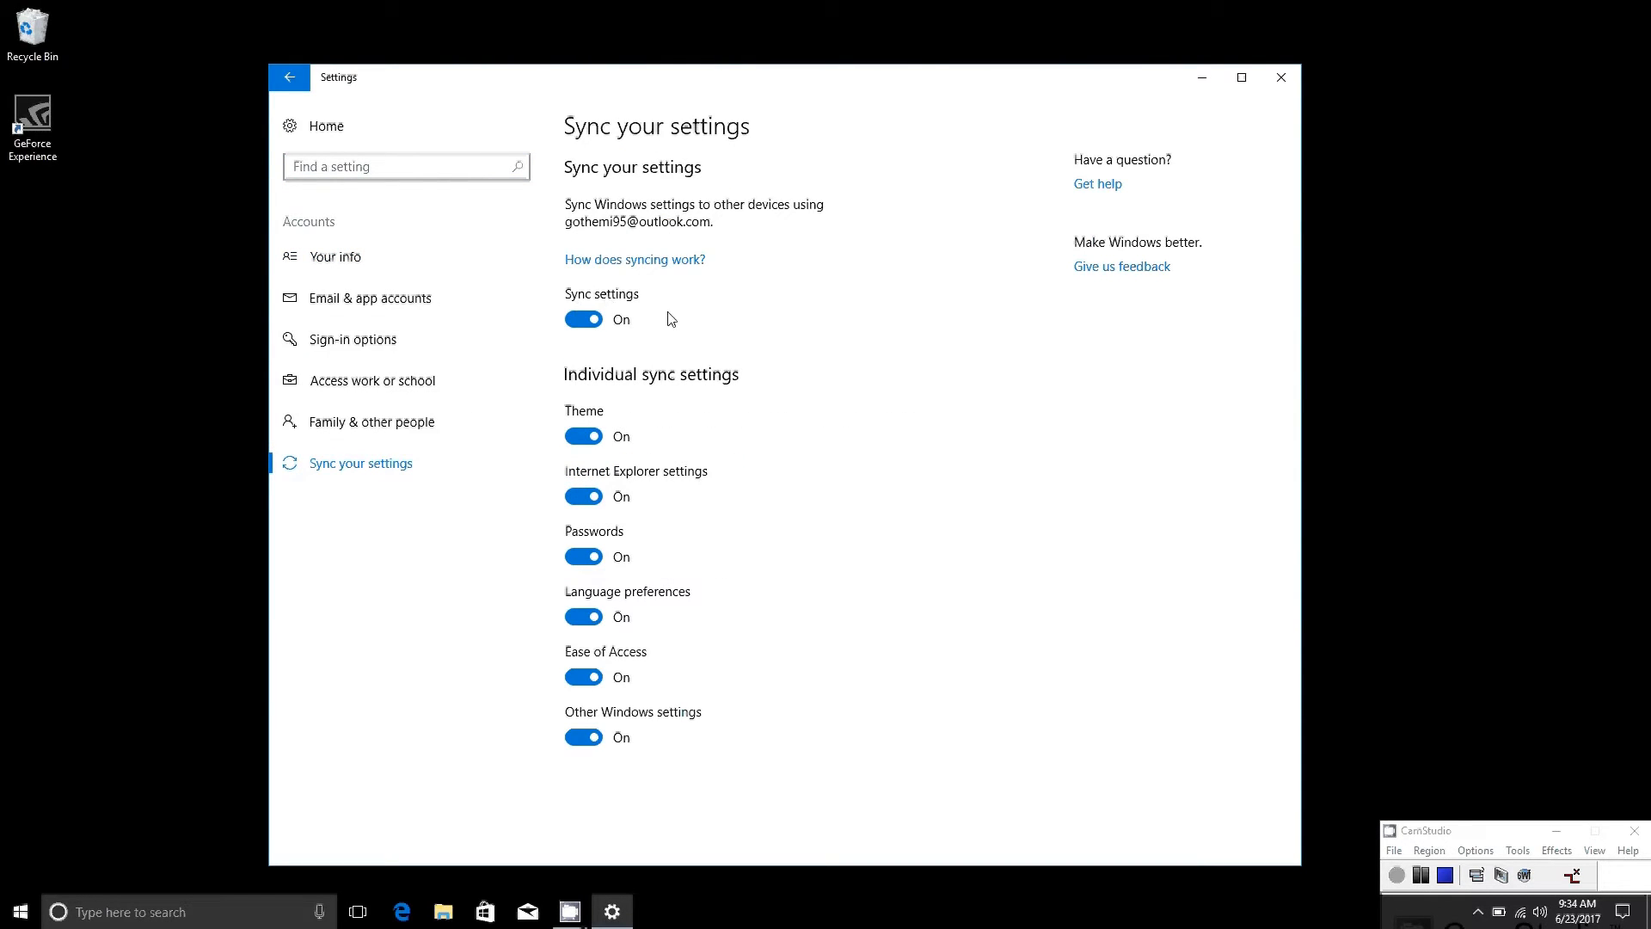
{"action": "mouse_move", "coordinate": [1184, 176]}
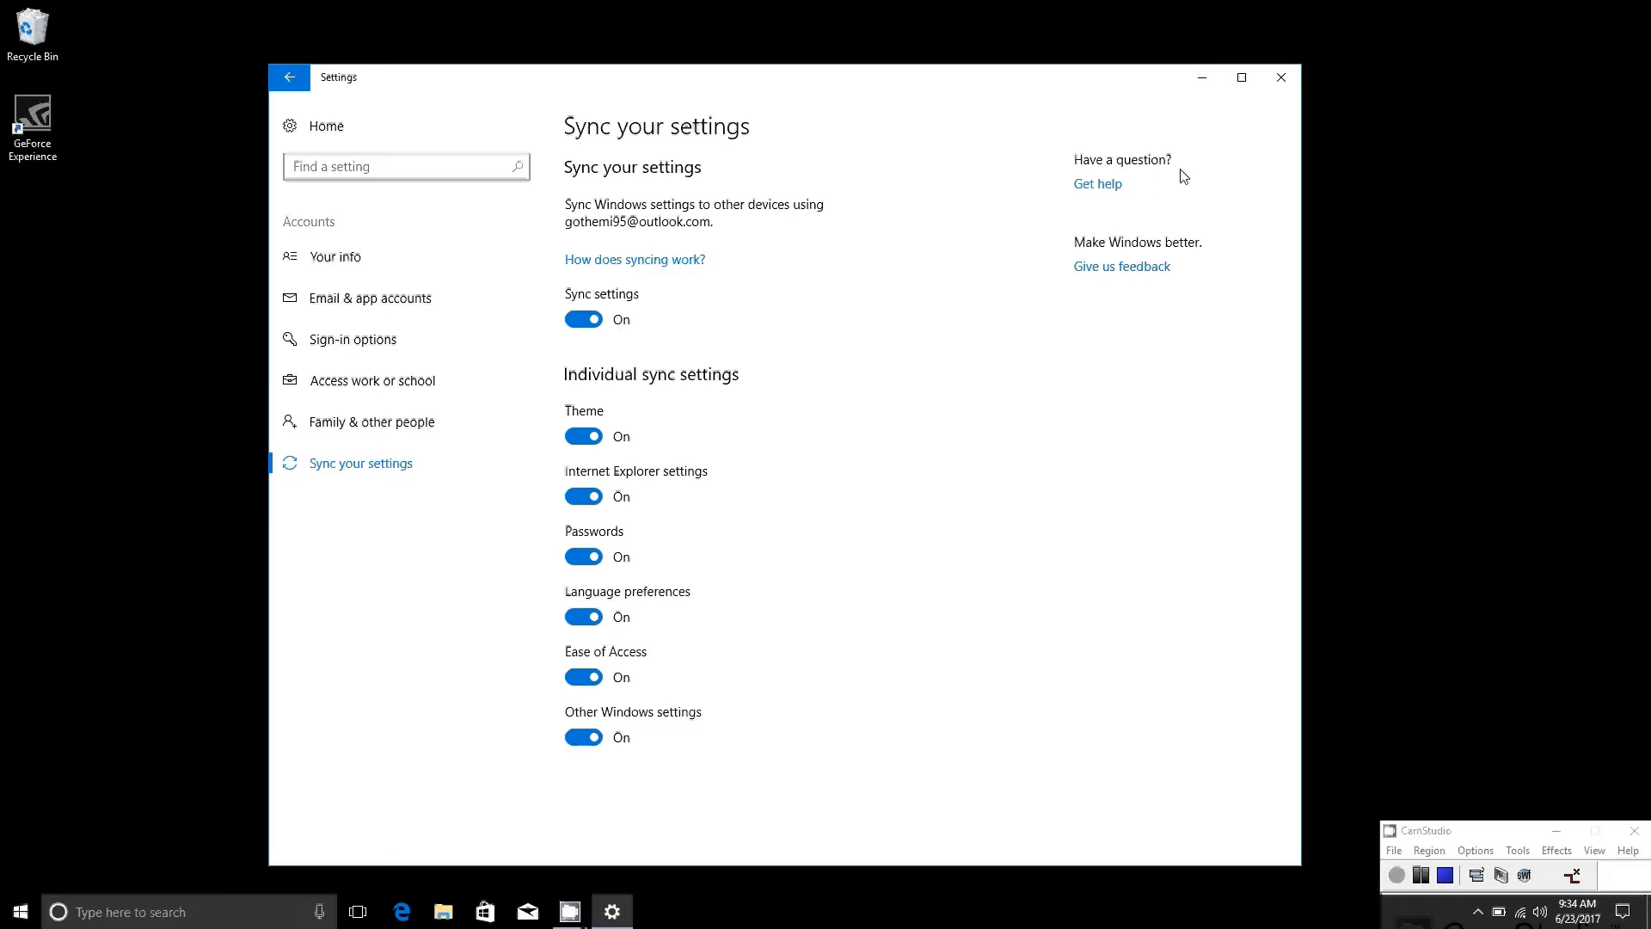
{"action": "mouse_move", "coordinate": [1249, 124]}
{"action": "type", "text": "cortana"}
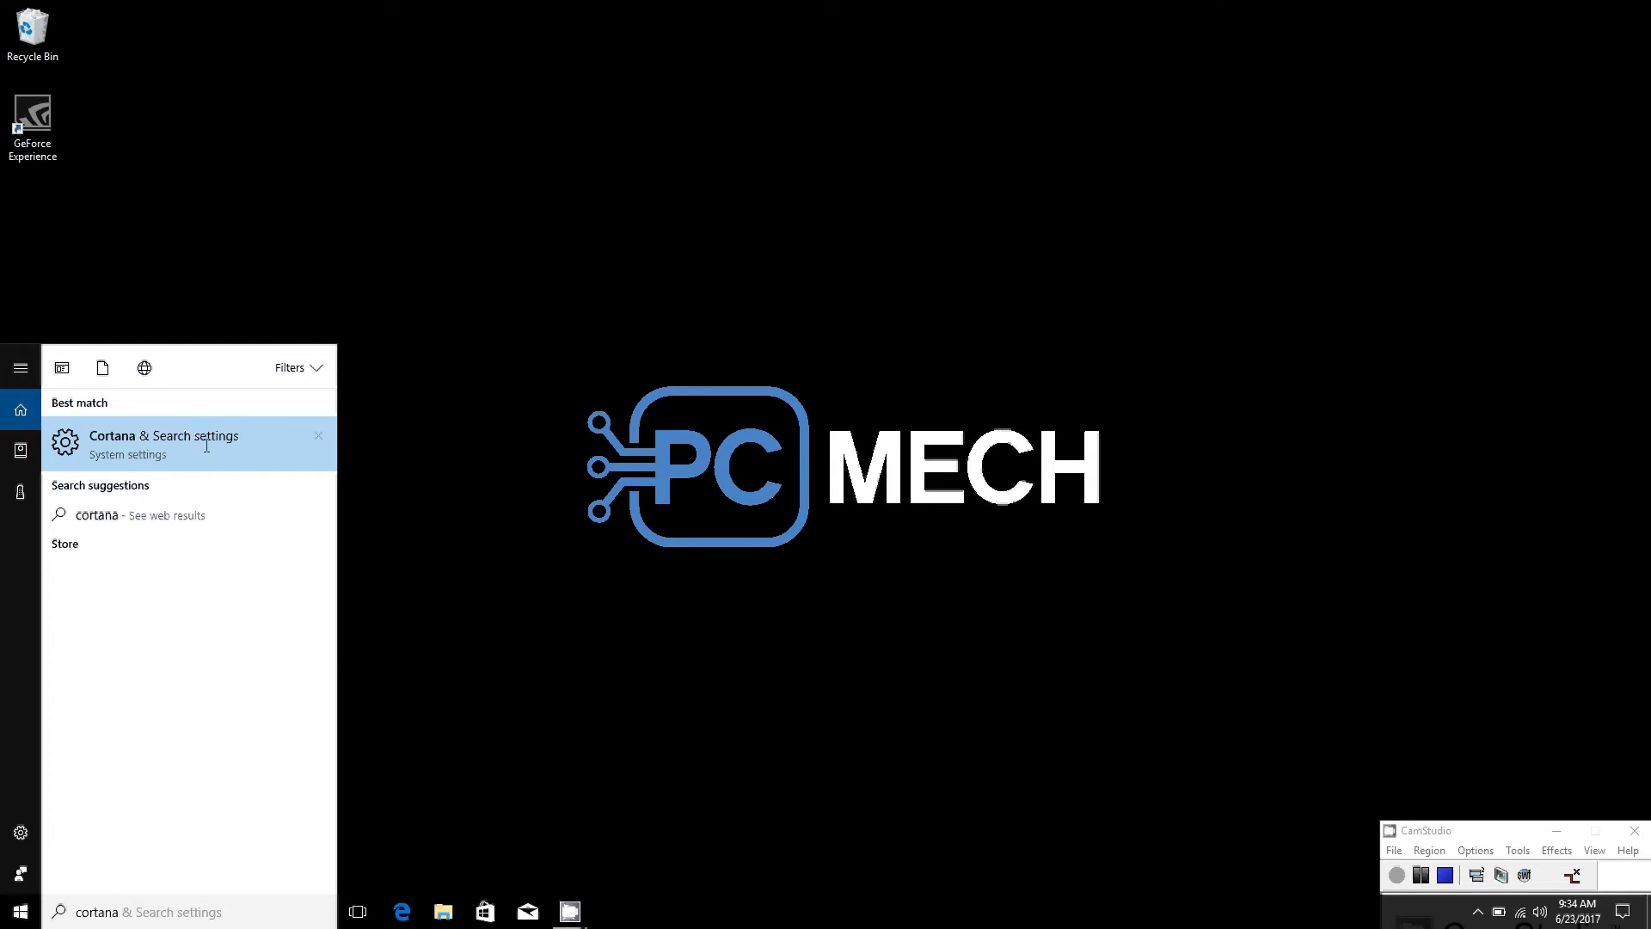
- Show Cortana's 'Send notifications and information between devices' setting, currently off
{"action": "left_click", "coordinate": [165, 444]}
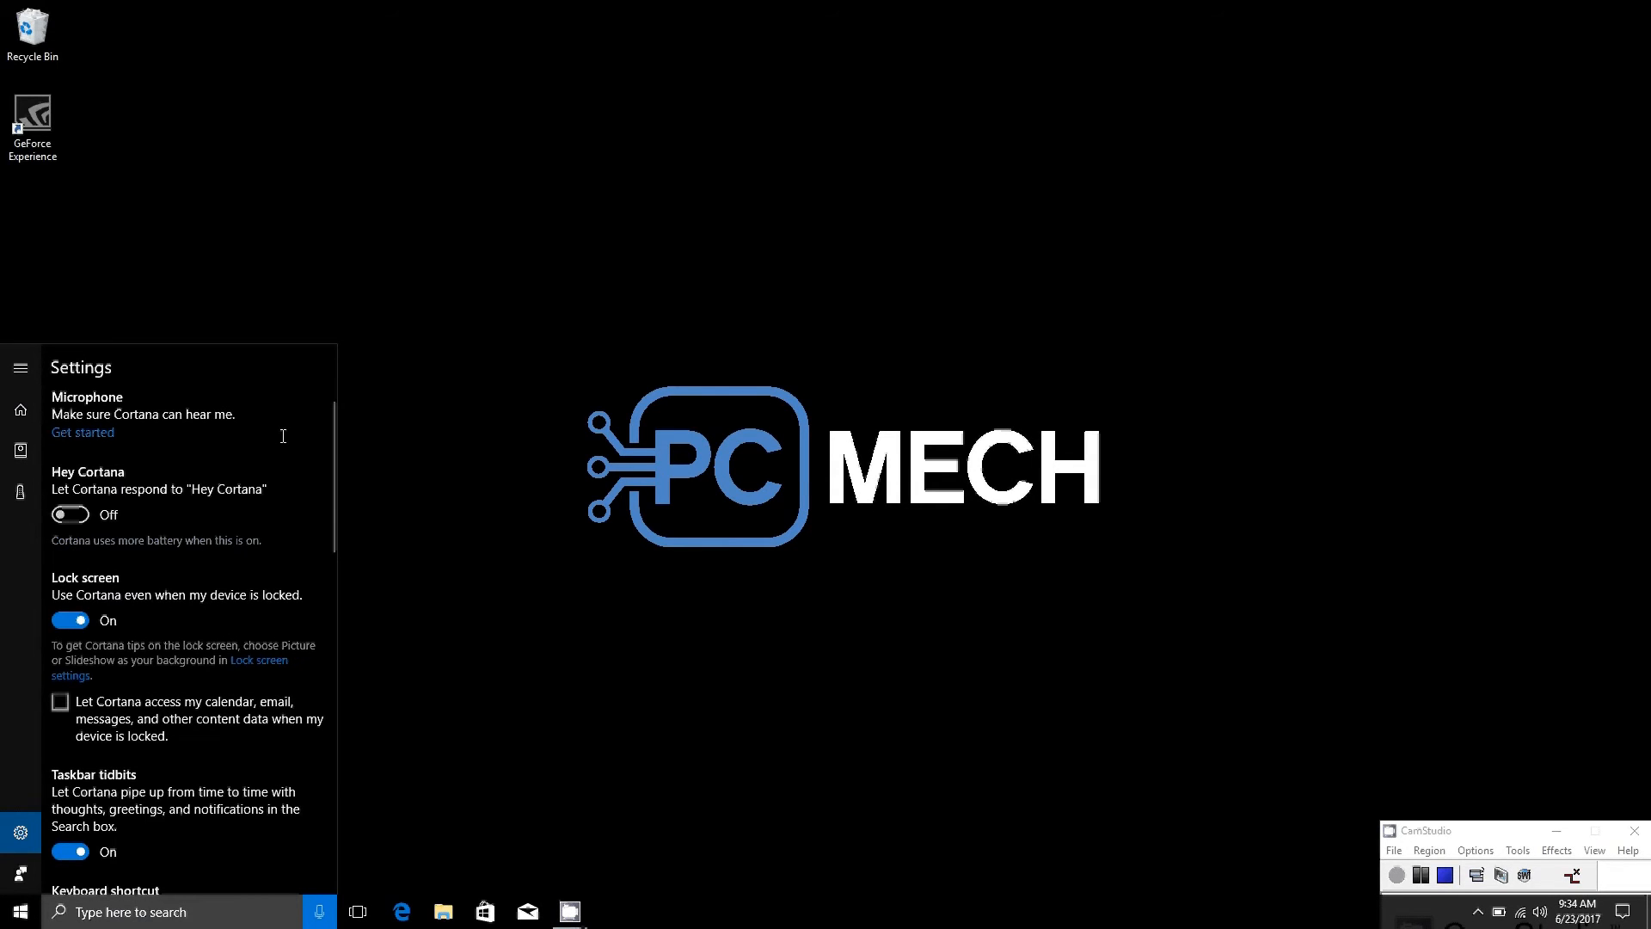
{"action": "mouse_move", "coordinate": [181, 432]}
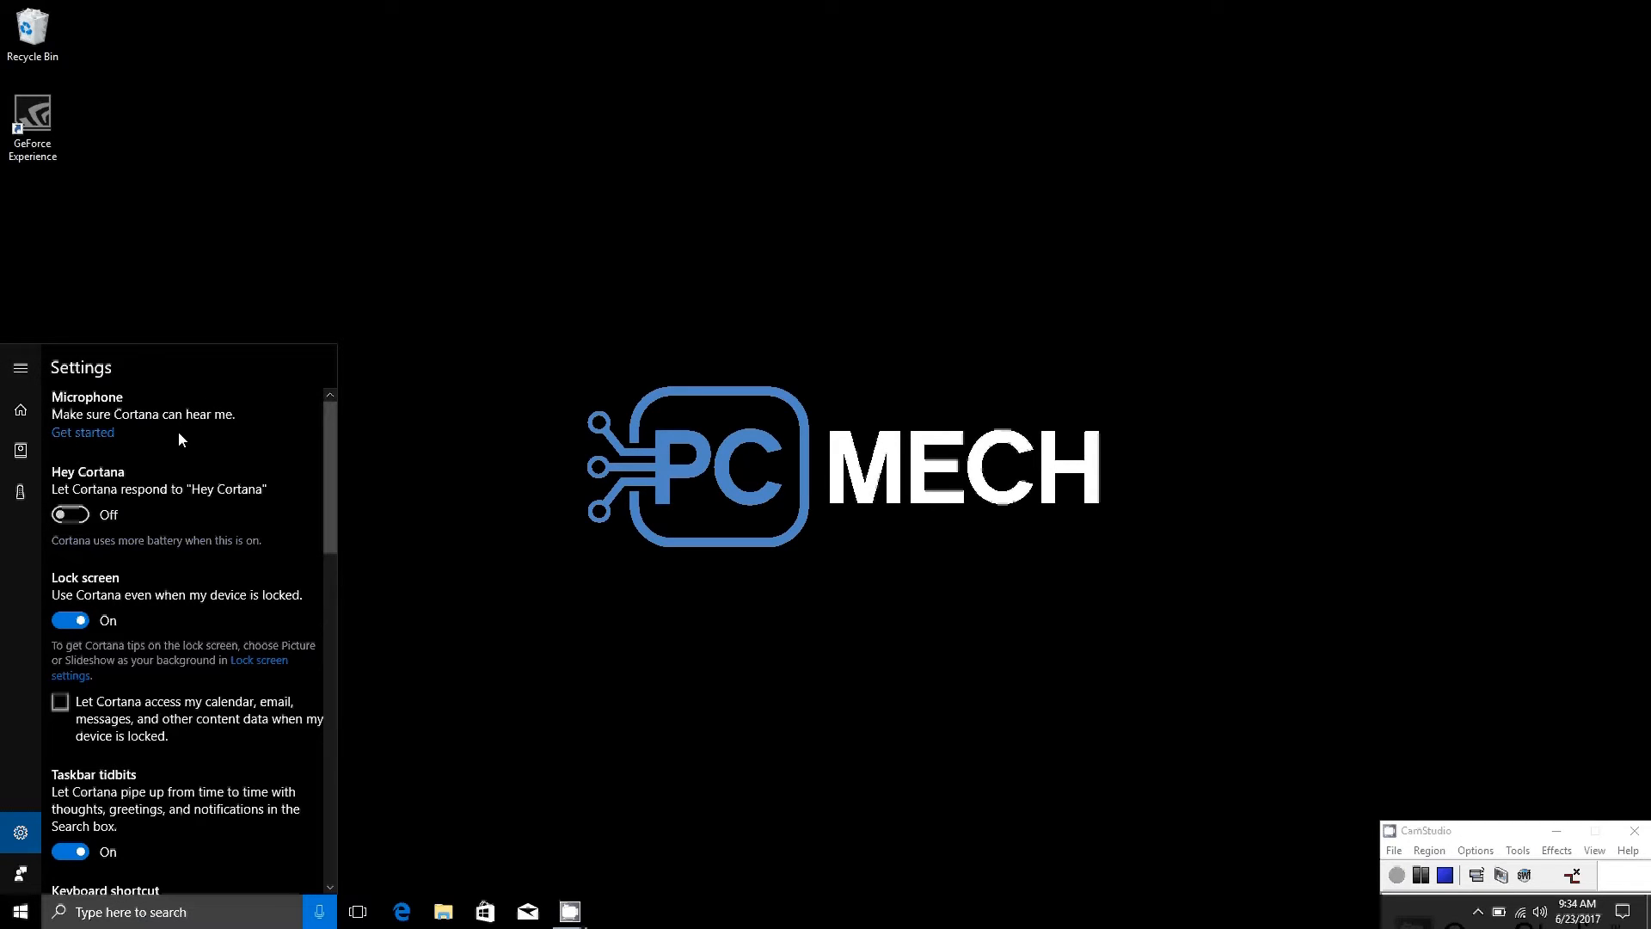
{"action": "scroll", "scroll_direction": "down", "scroll_amount": 3}
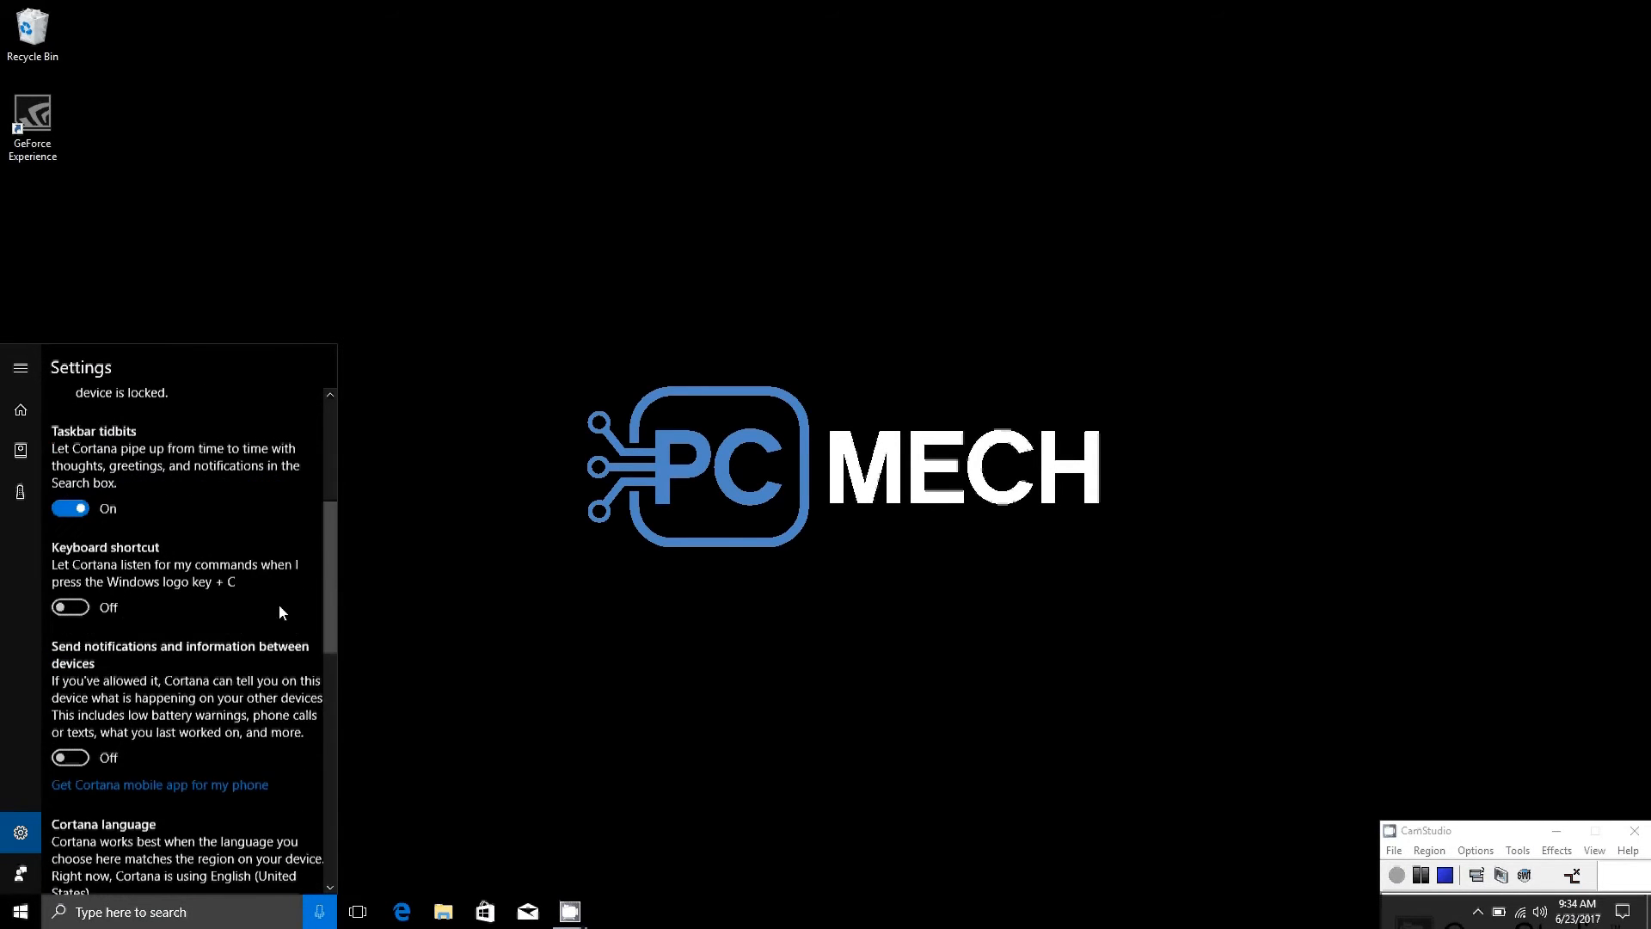
{"action": "scroll", "scroll_direction": "down", "scroll_amount": 3}
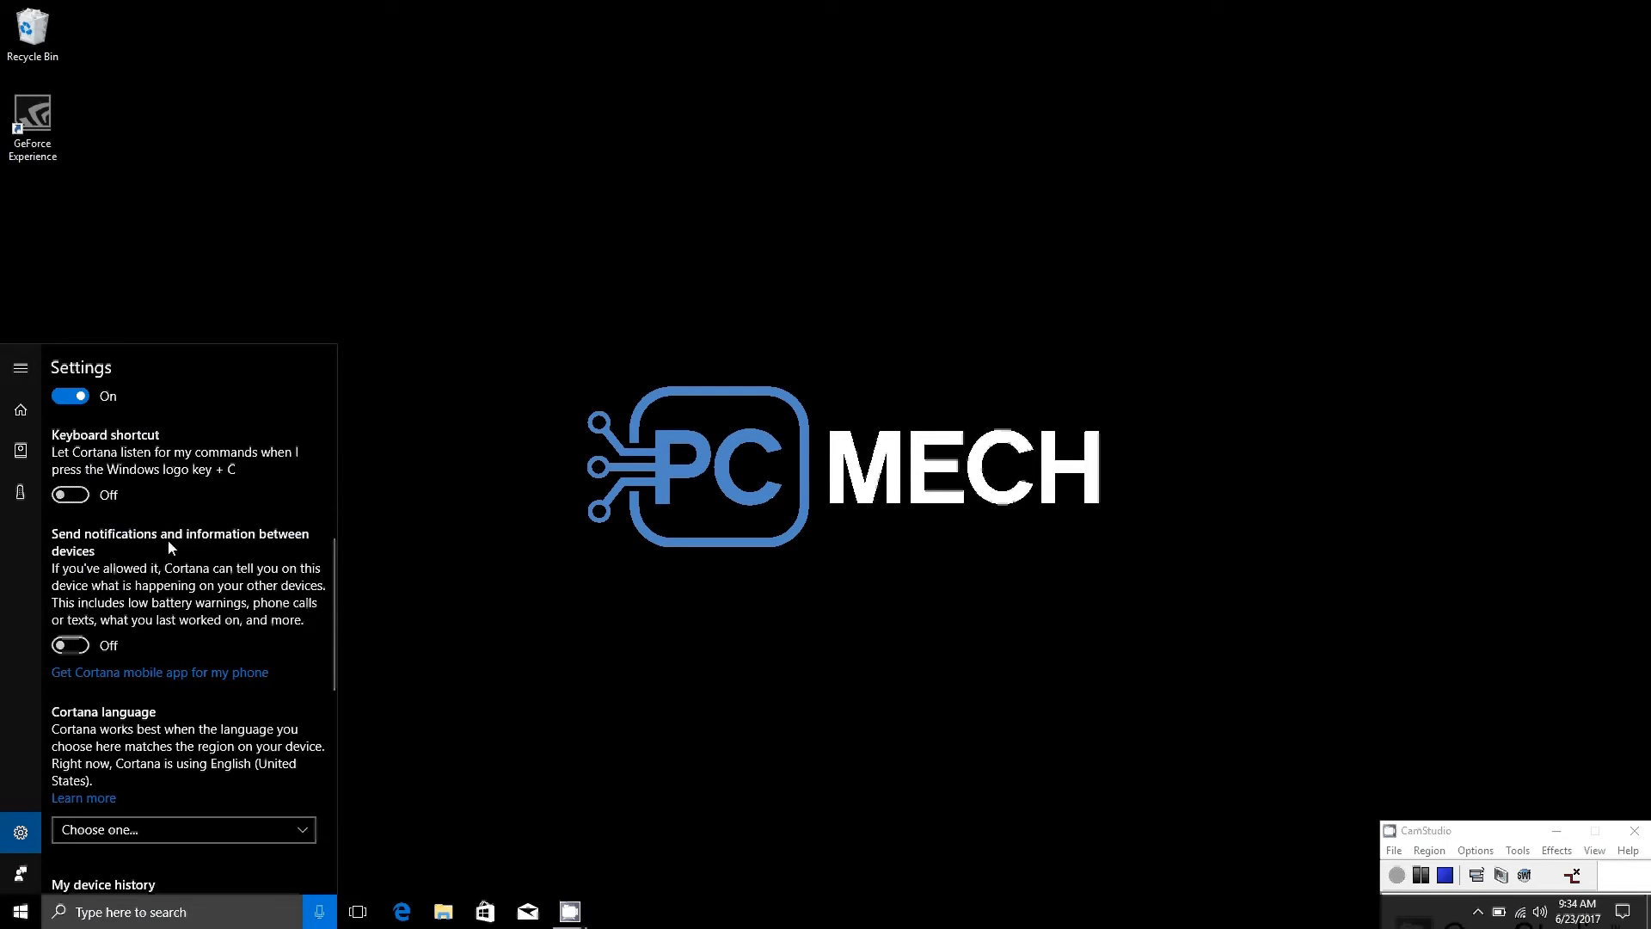
{"action": "mouse_move", "coordinate": [174, 586]}
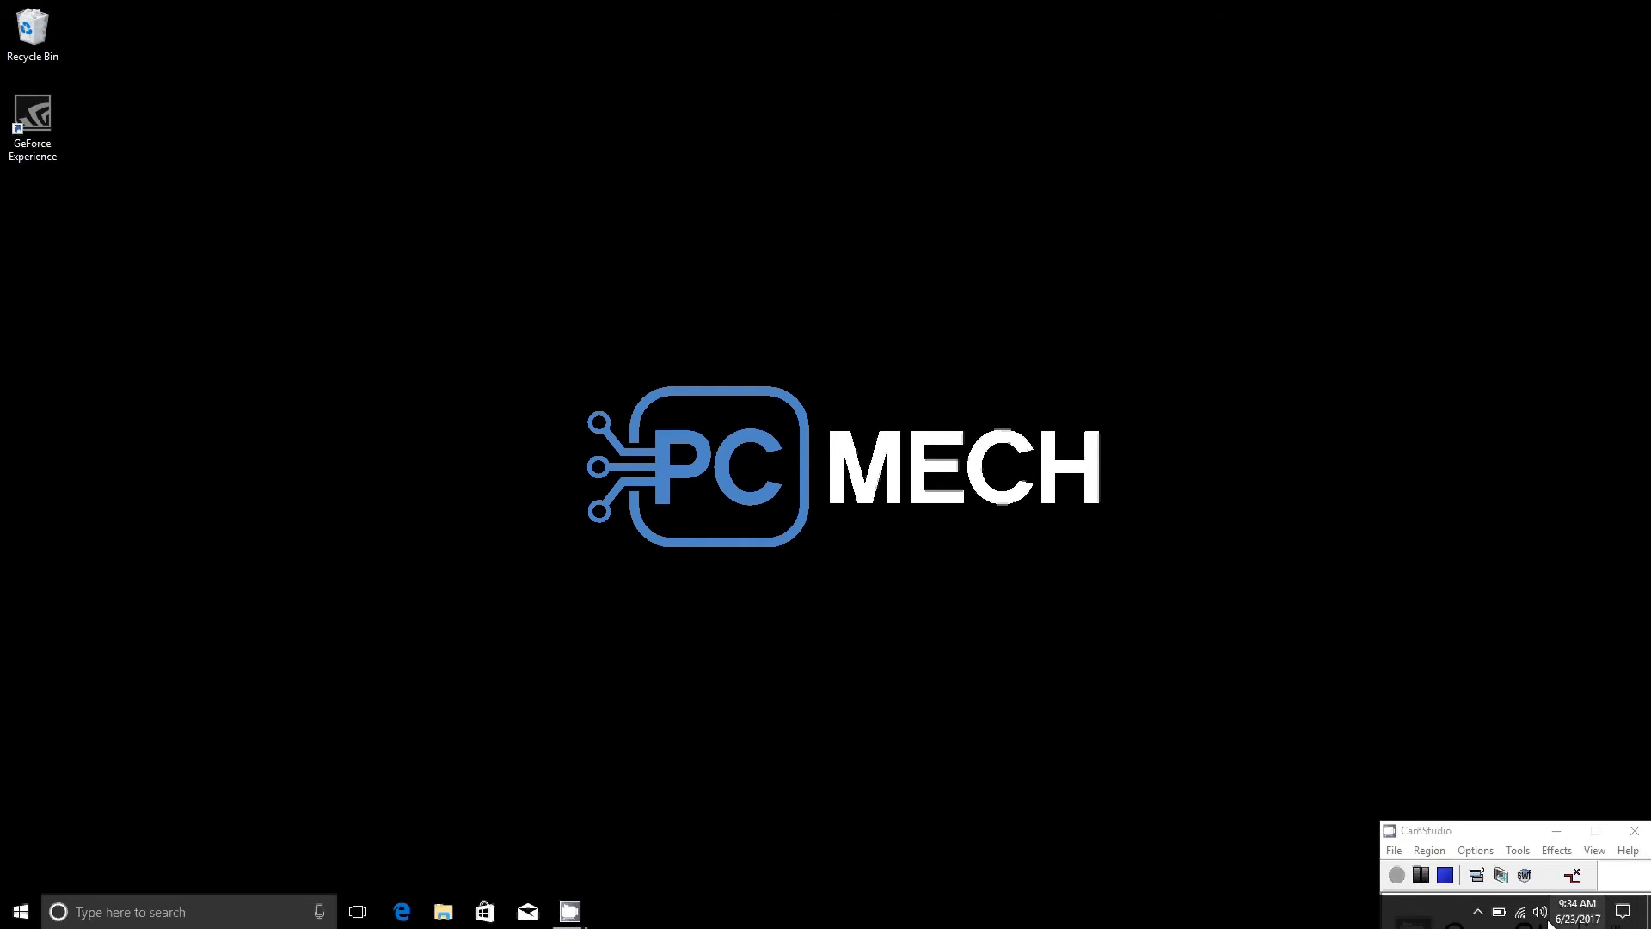
{"action": "mouse_move", "coordinate": [1310, 843]}
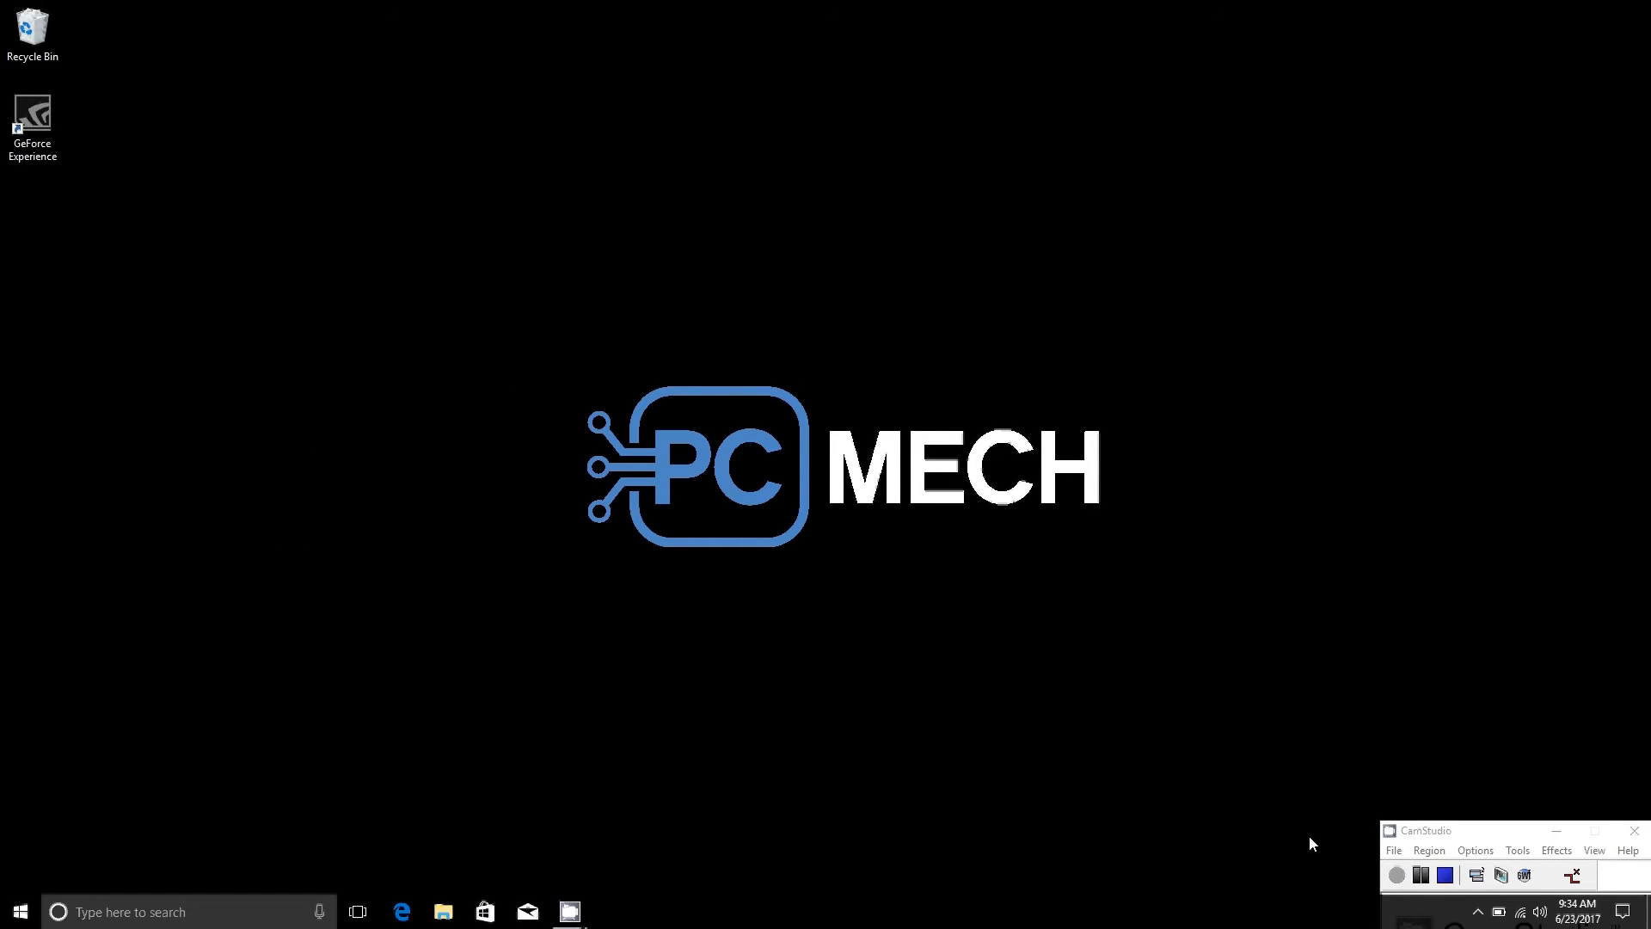
- Show the Action Center panel over the desktop with no new notifications
{"action": "left_click", "coordinate": [1621, 912]}
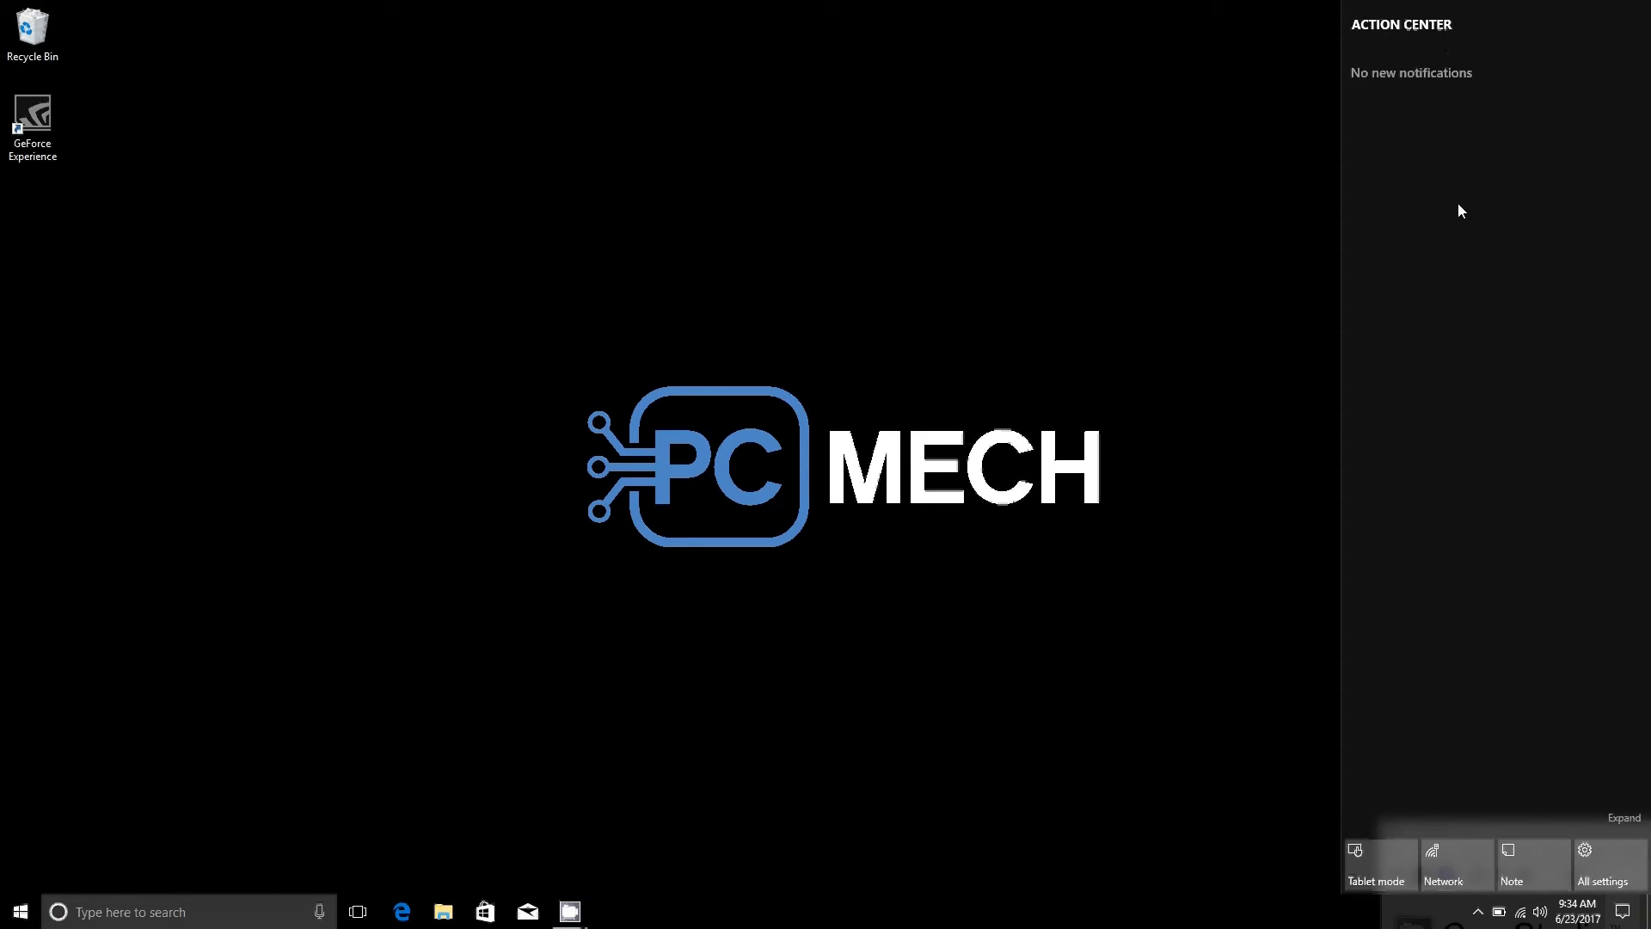
{"action": "mouse_move", "coordinate": [1211, 222]}
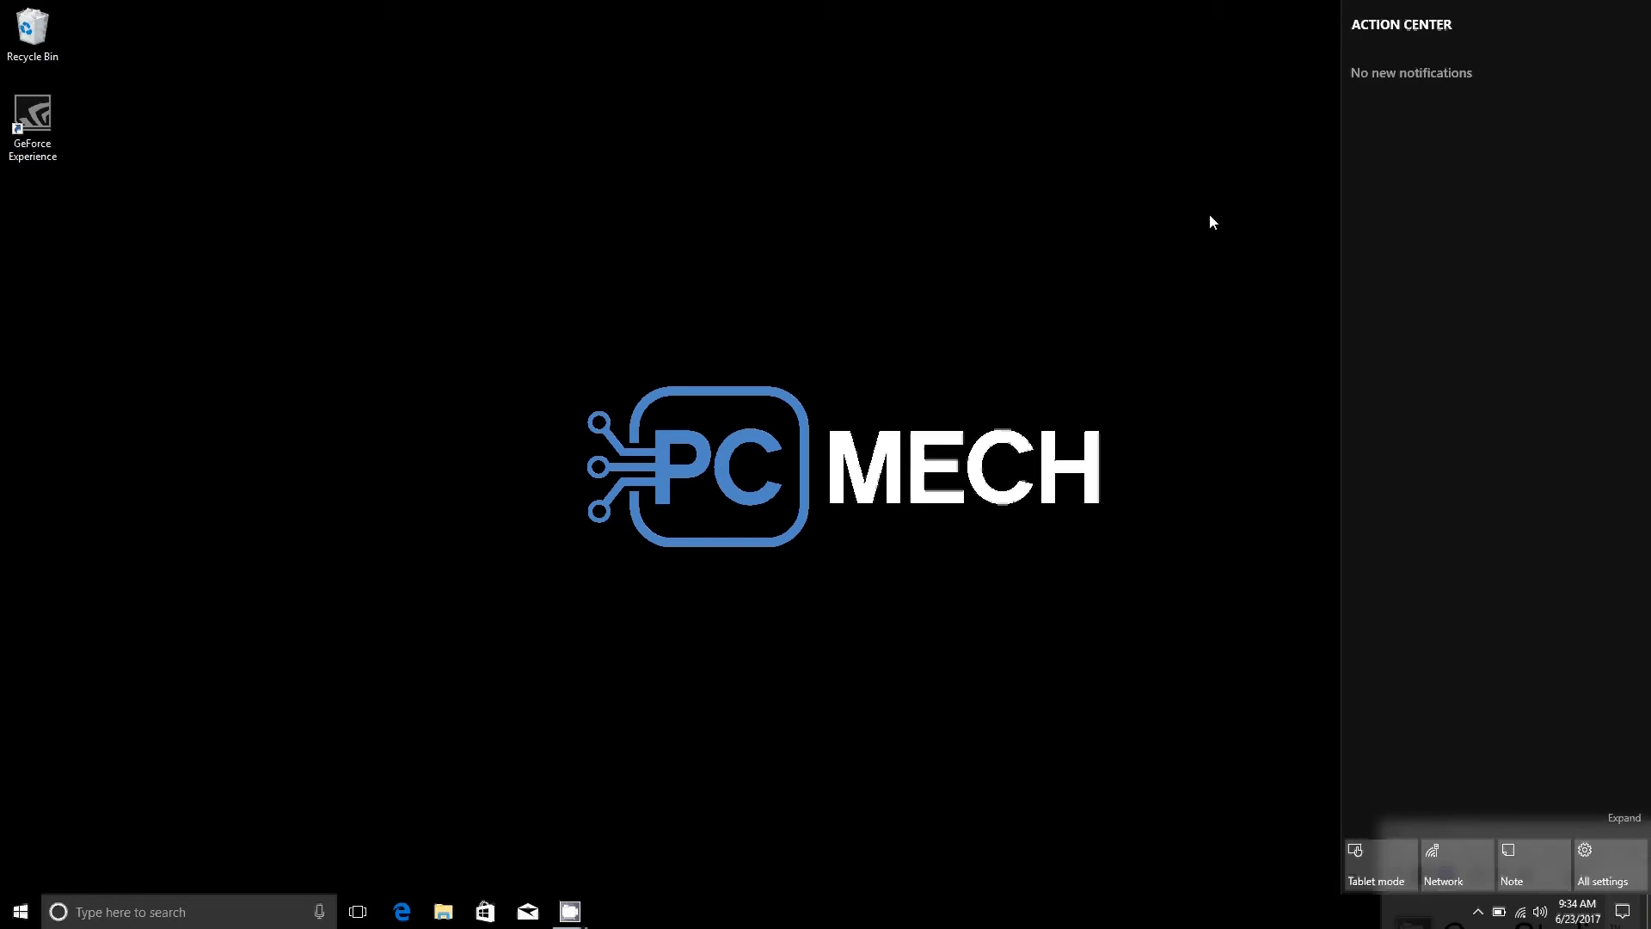
{"action": "mouse_move", "coordinate": [1202, 227]}
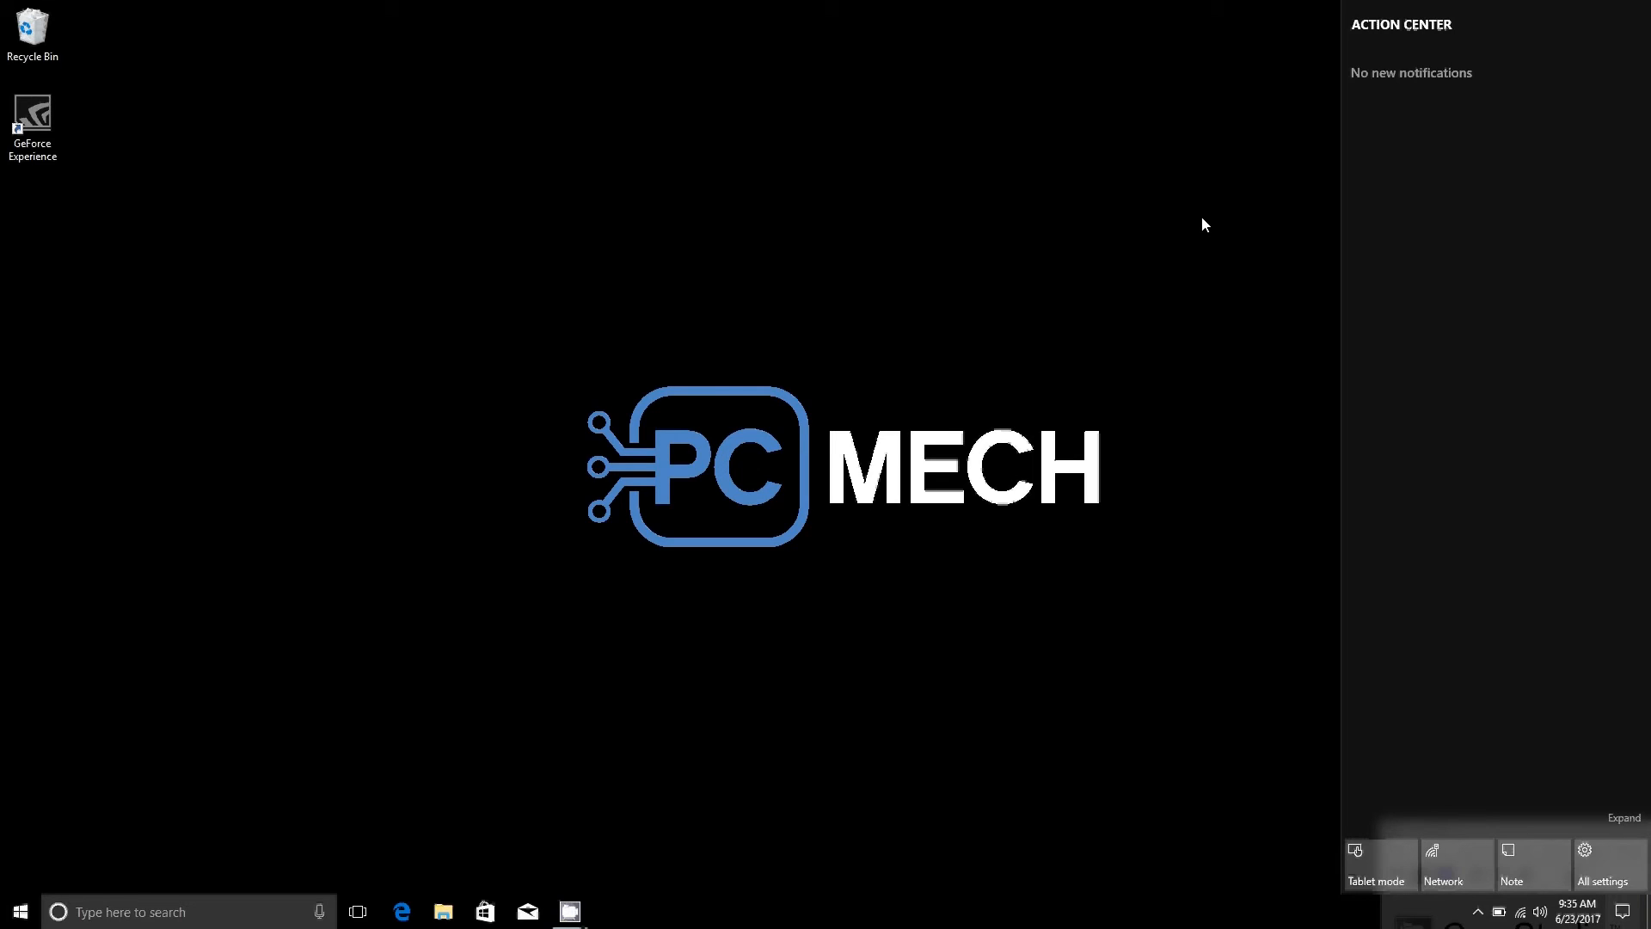
{"action": "mouse_move", "coordinate": [1197, 232]}
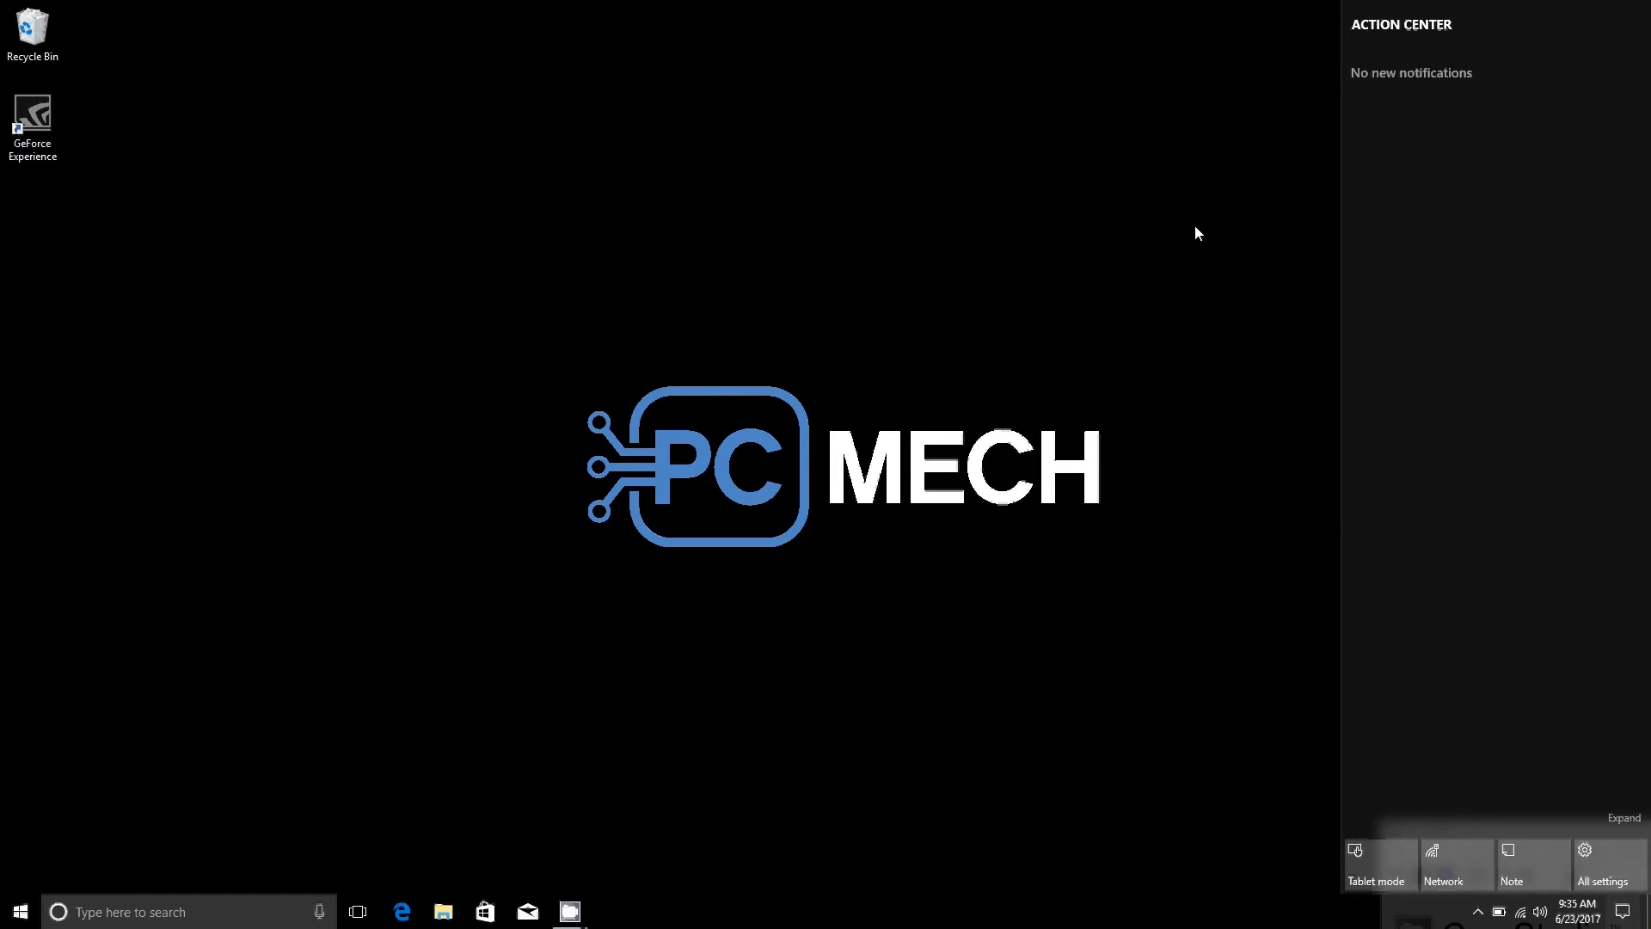
{"action": "mouse_move", "coordinate": [1199, 141]}
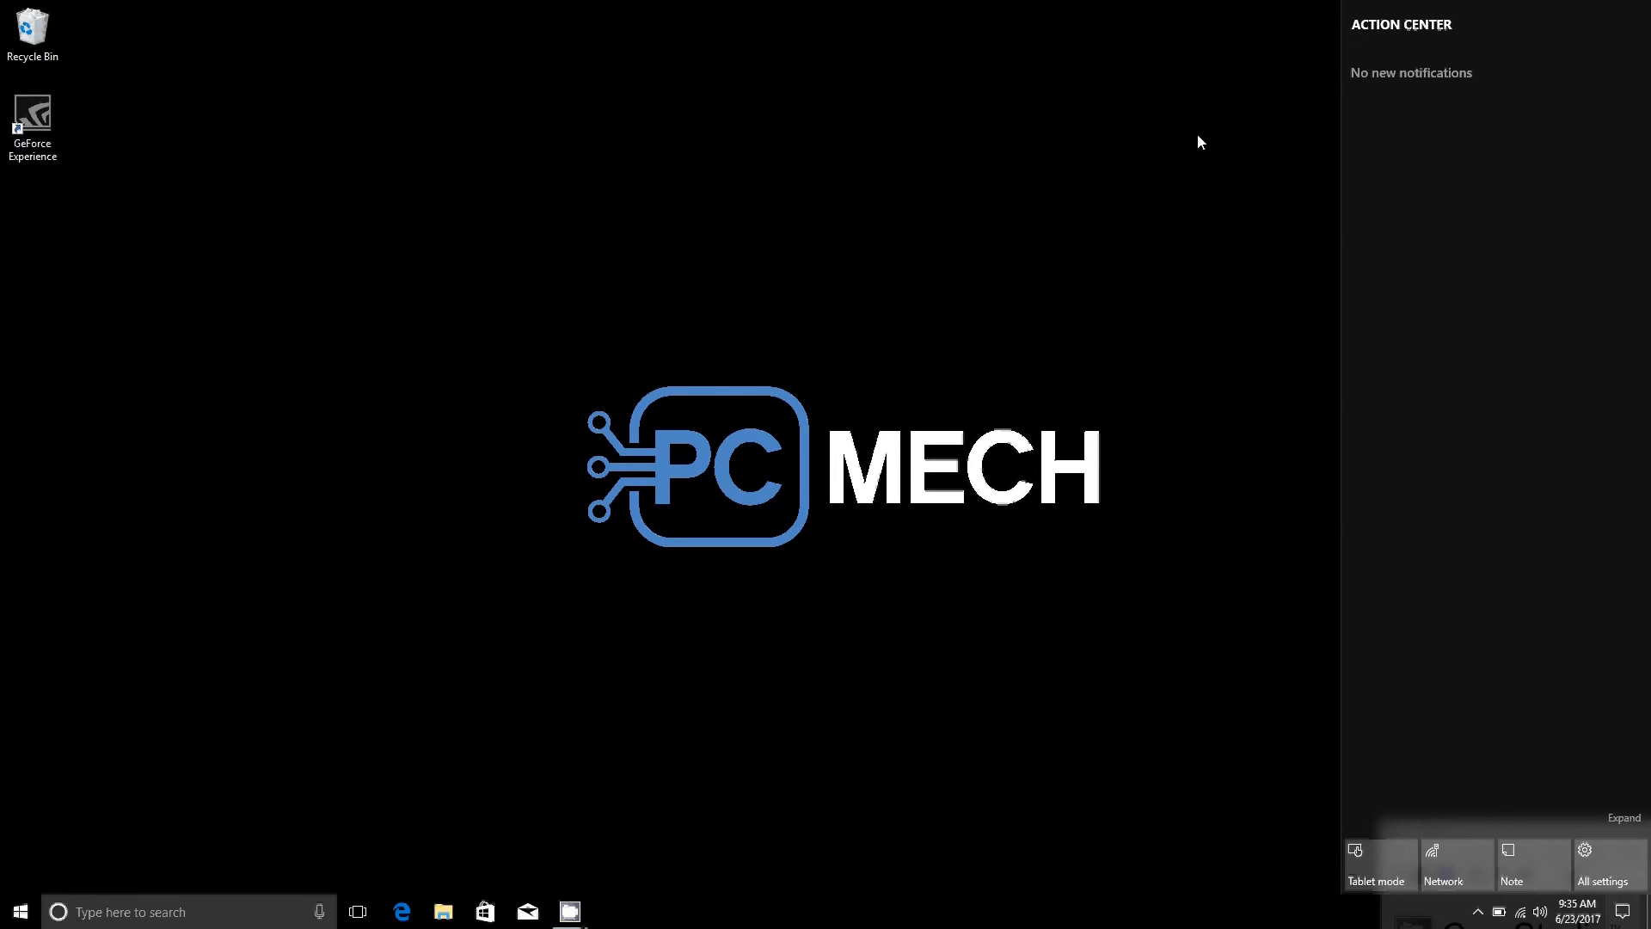
{"action": "mouse_move", "coordinate": [1445, 96]}
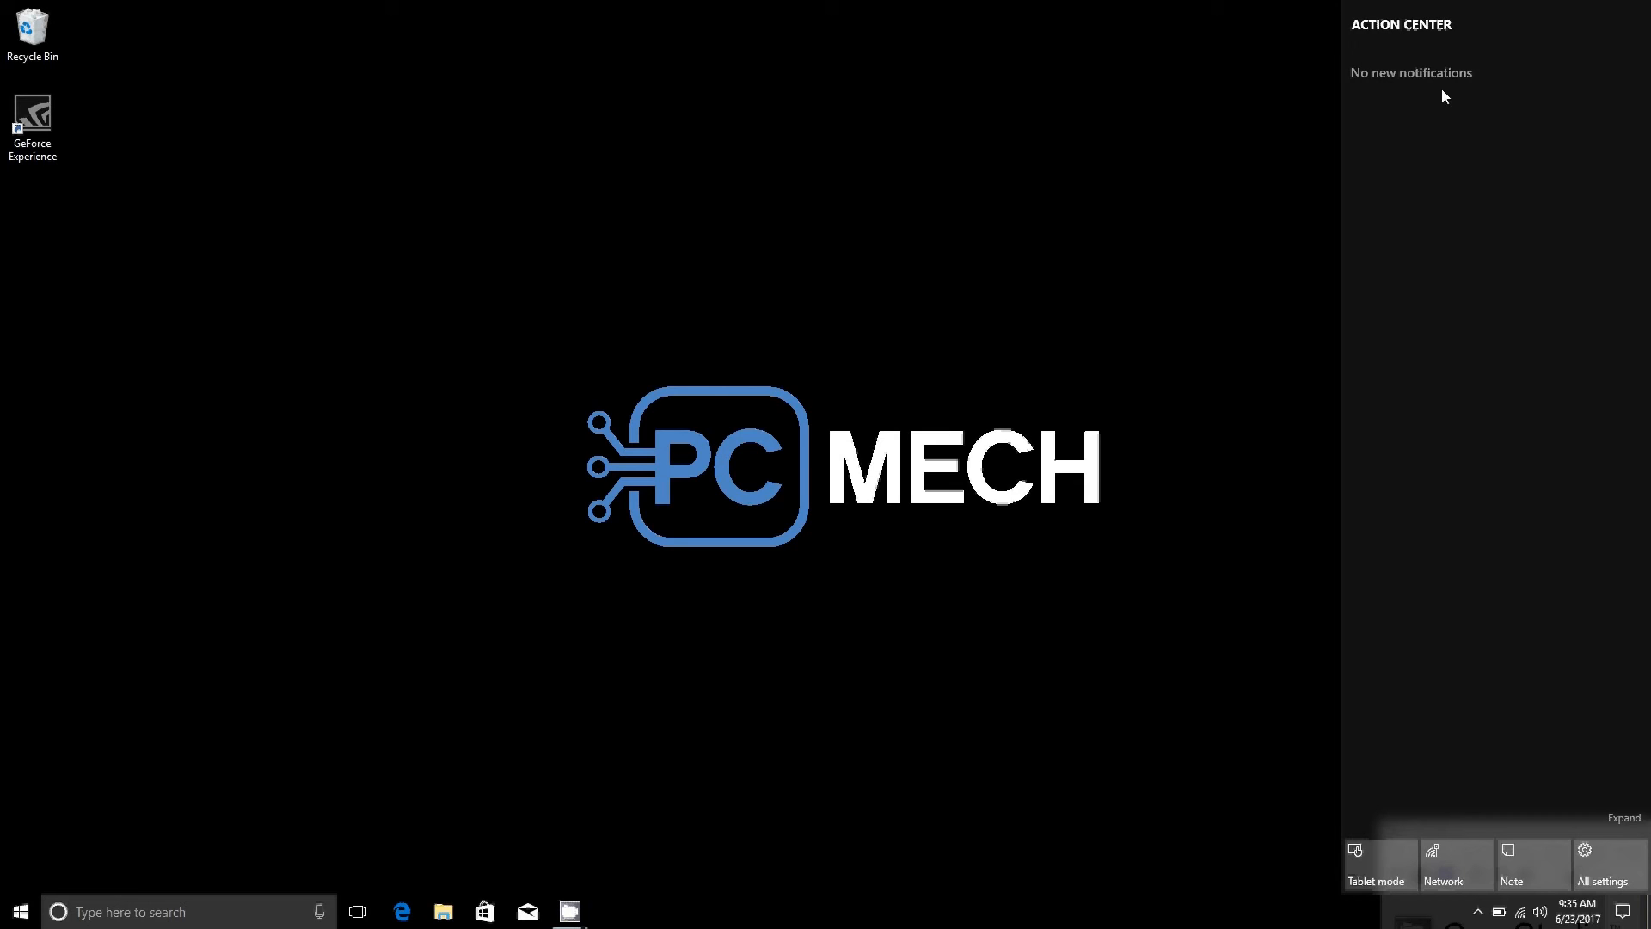
{"action": "mouse_move", "coordinate": [1552, 143]}
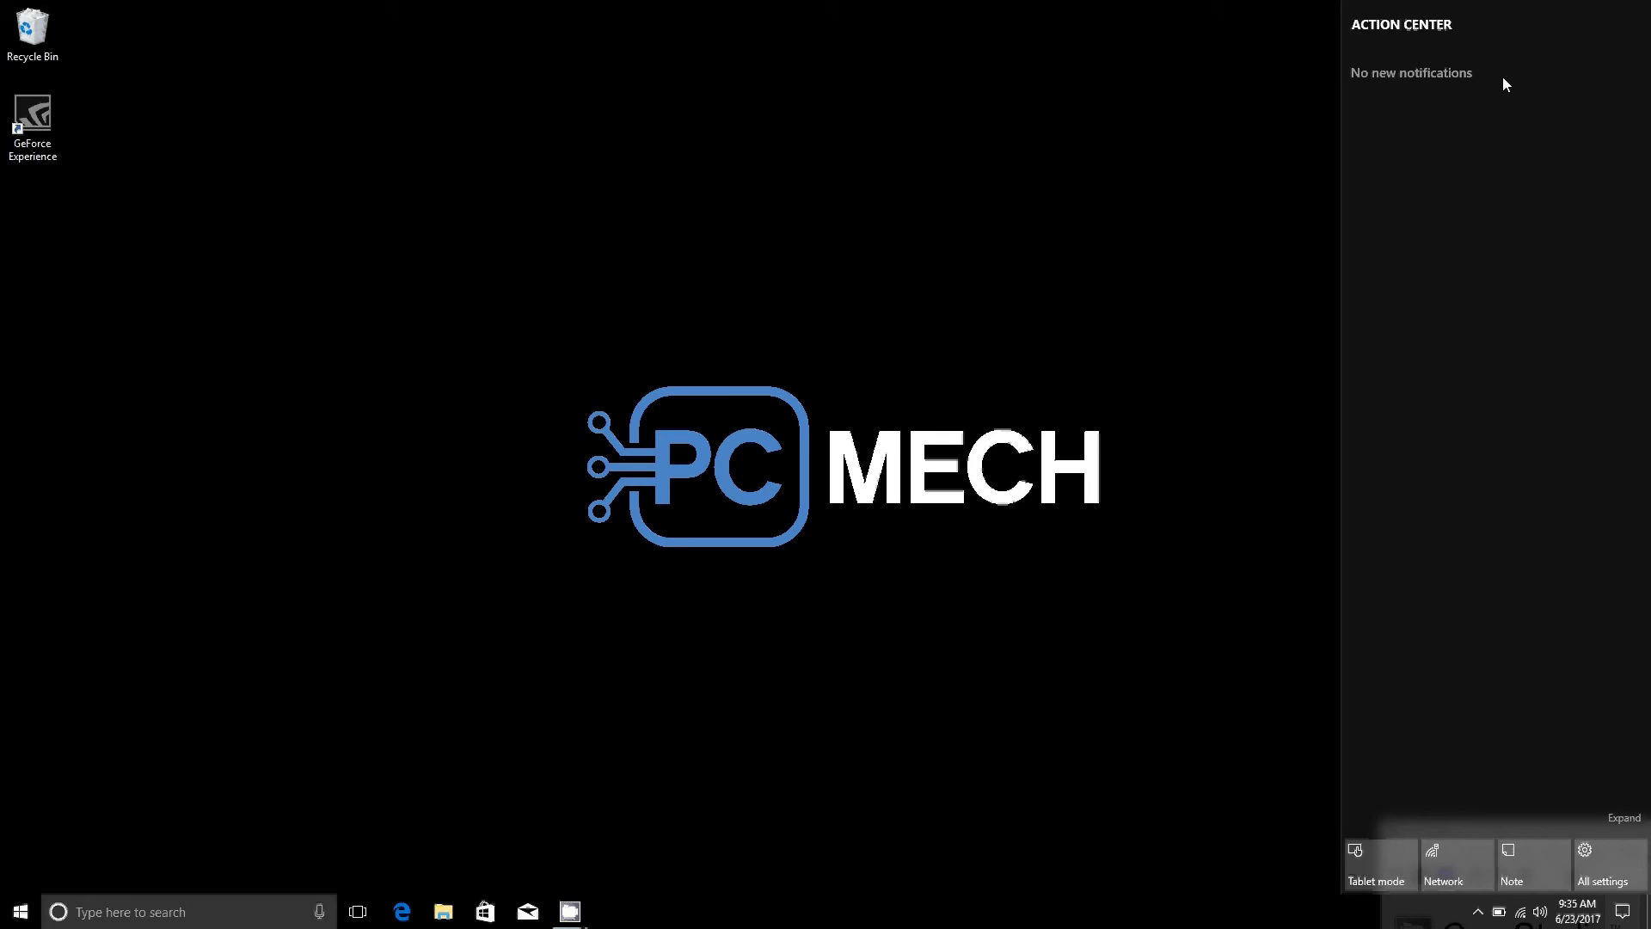
{"action": "mouse_move", "coordinate": [1418, 80]}
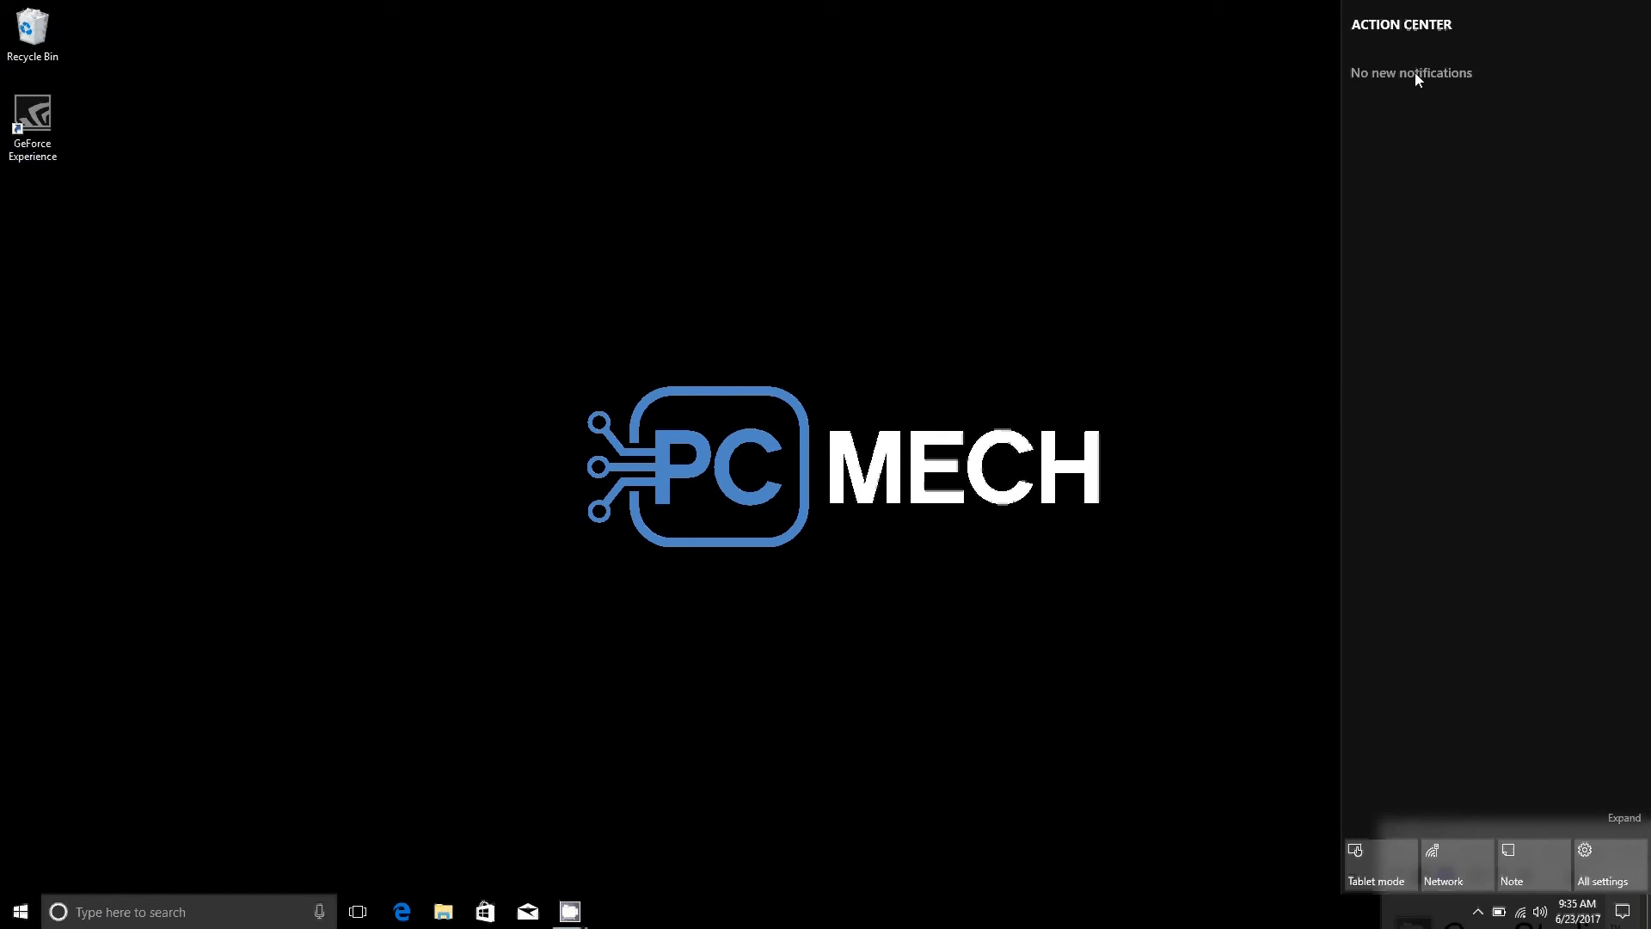
{"action": "mouse_move", "coordinate": [846, 327]}
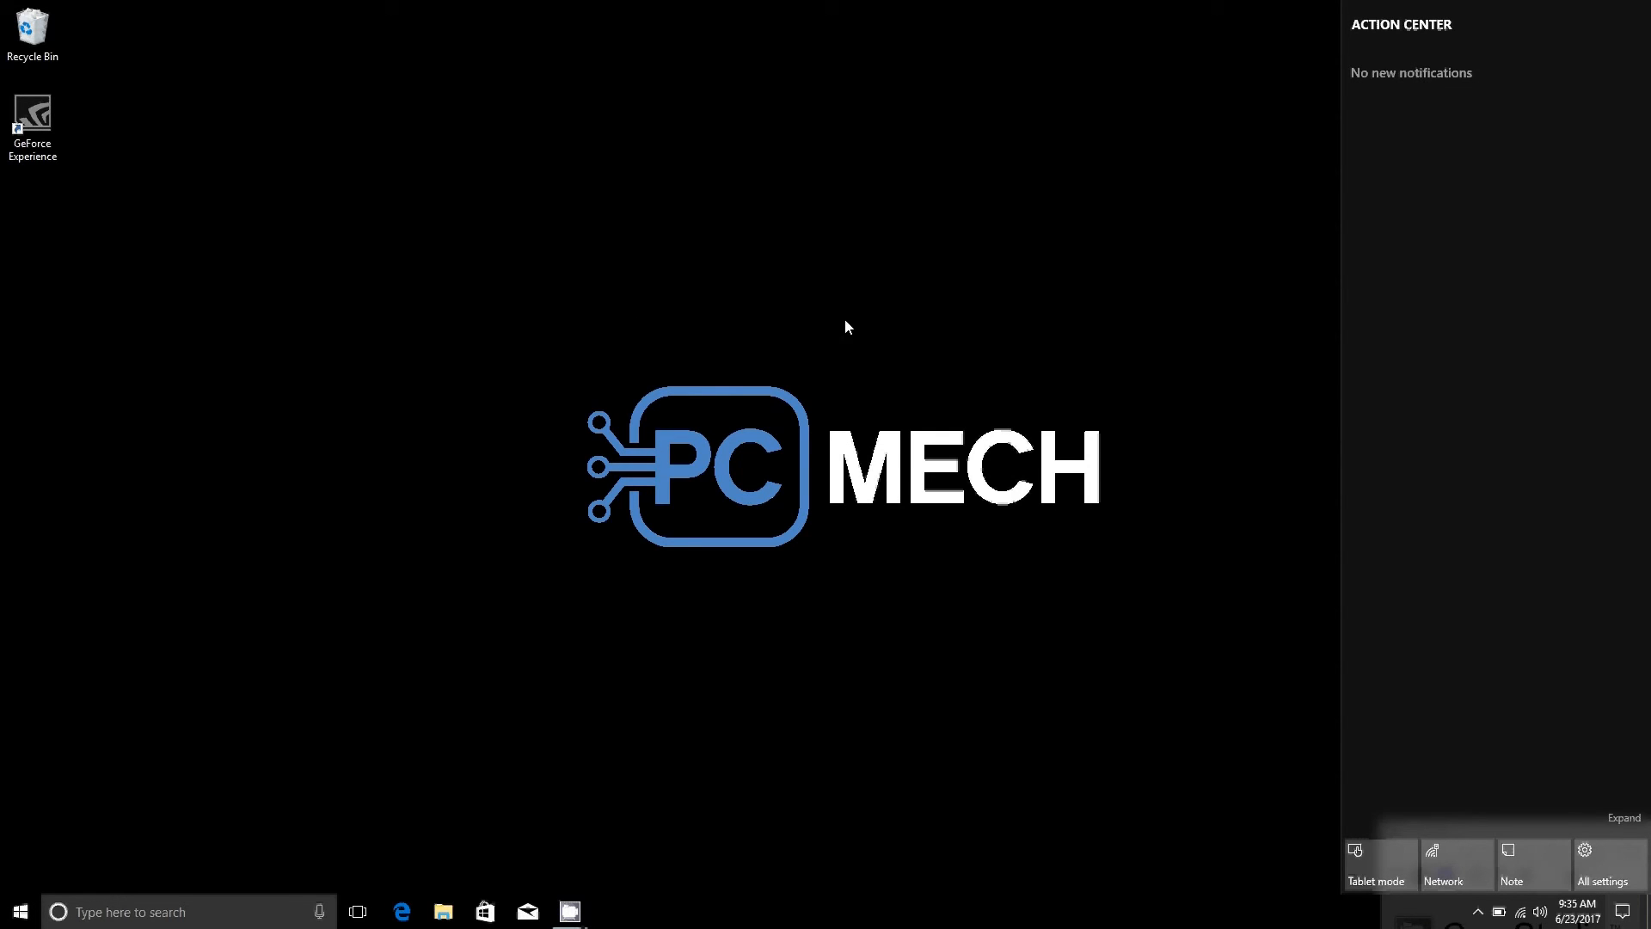